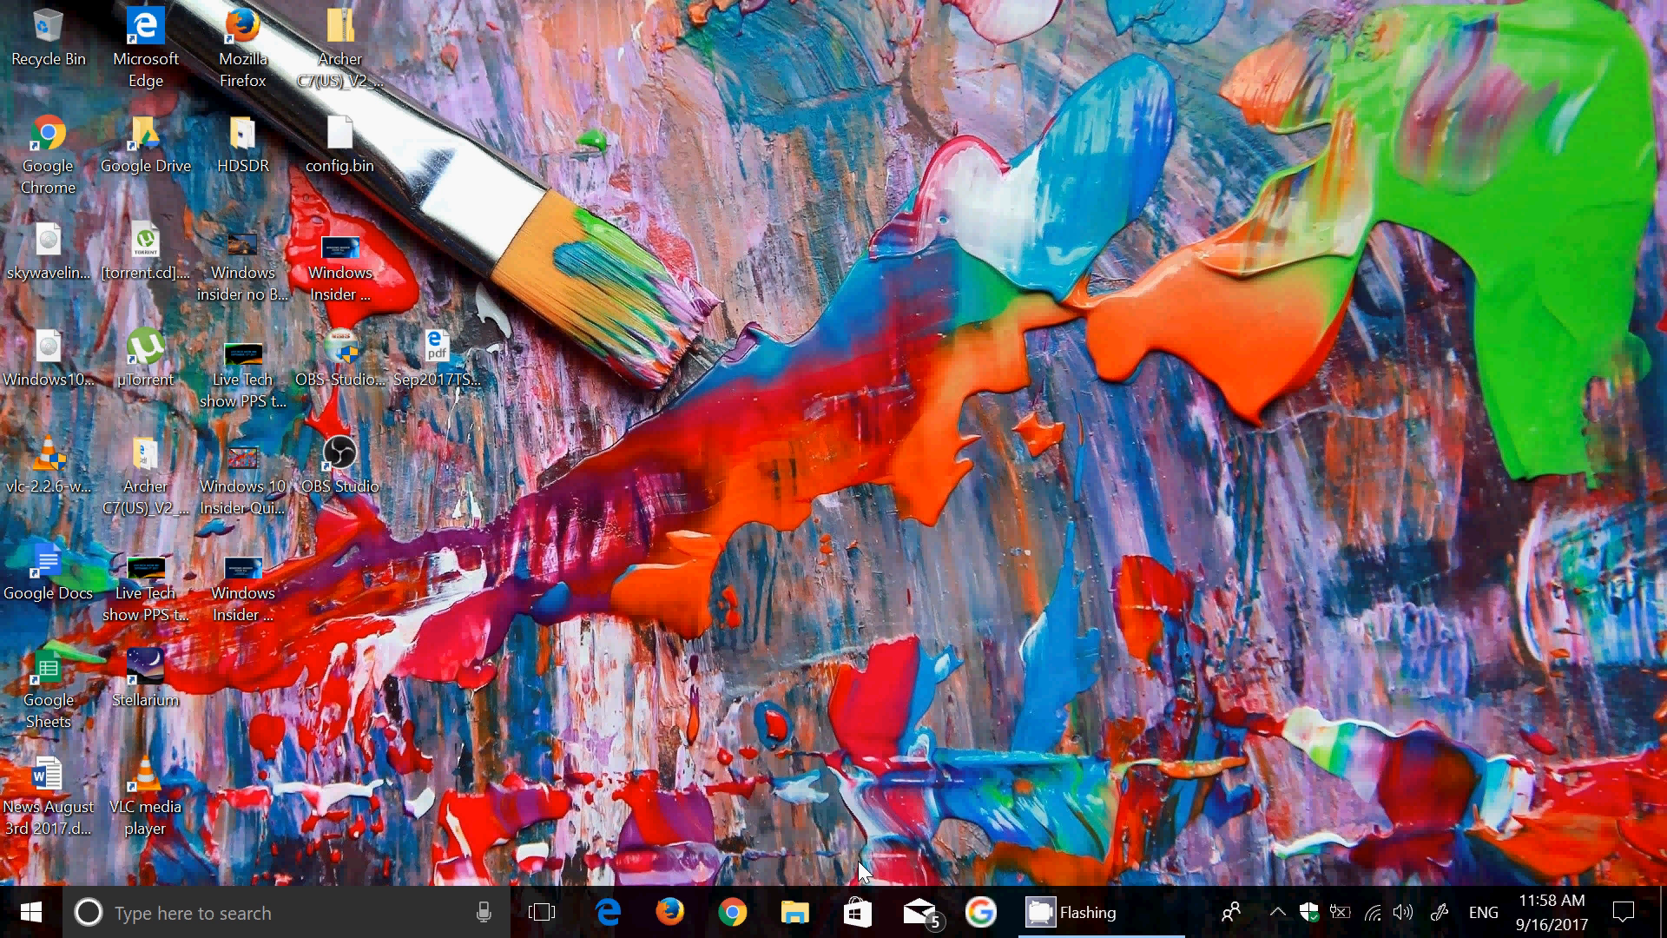
mouse_move(1193, 831)
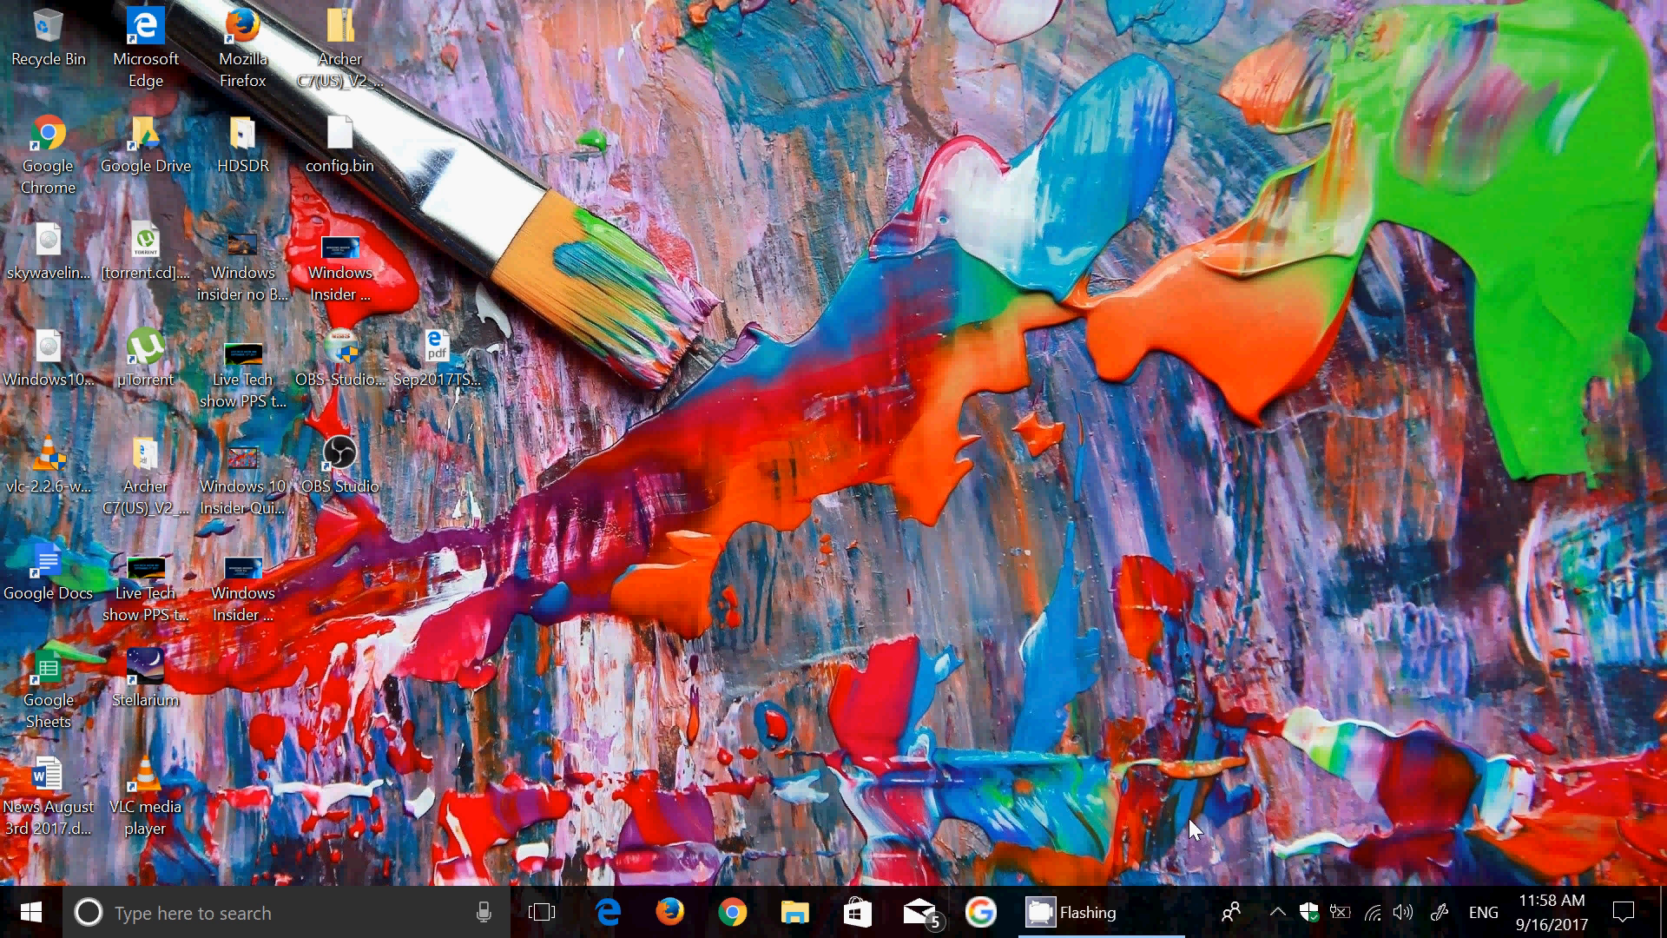
mouse_move(1443, 757)
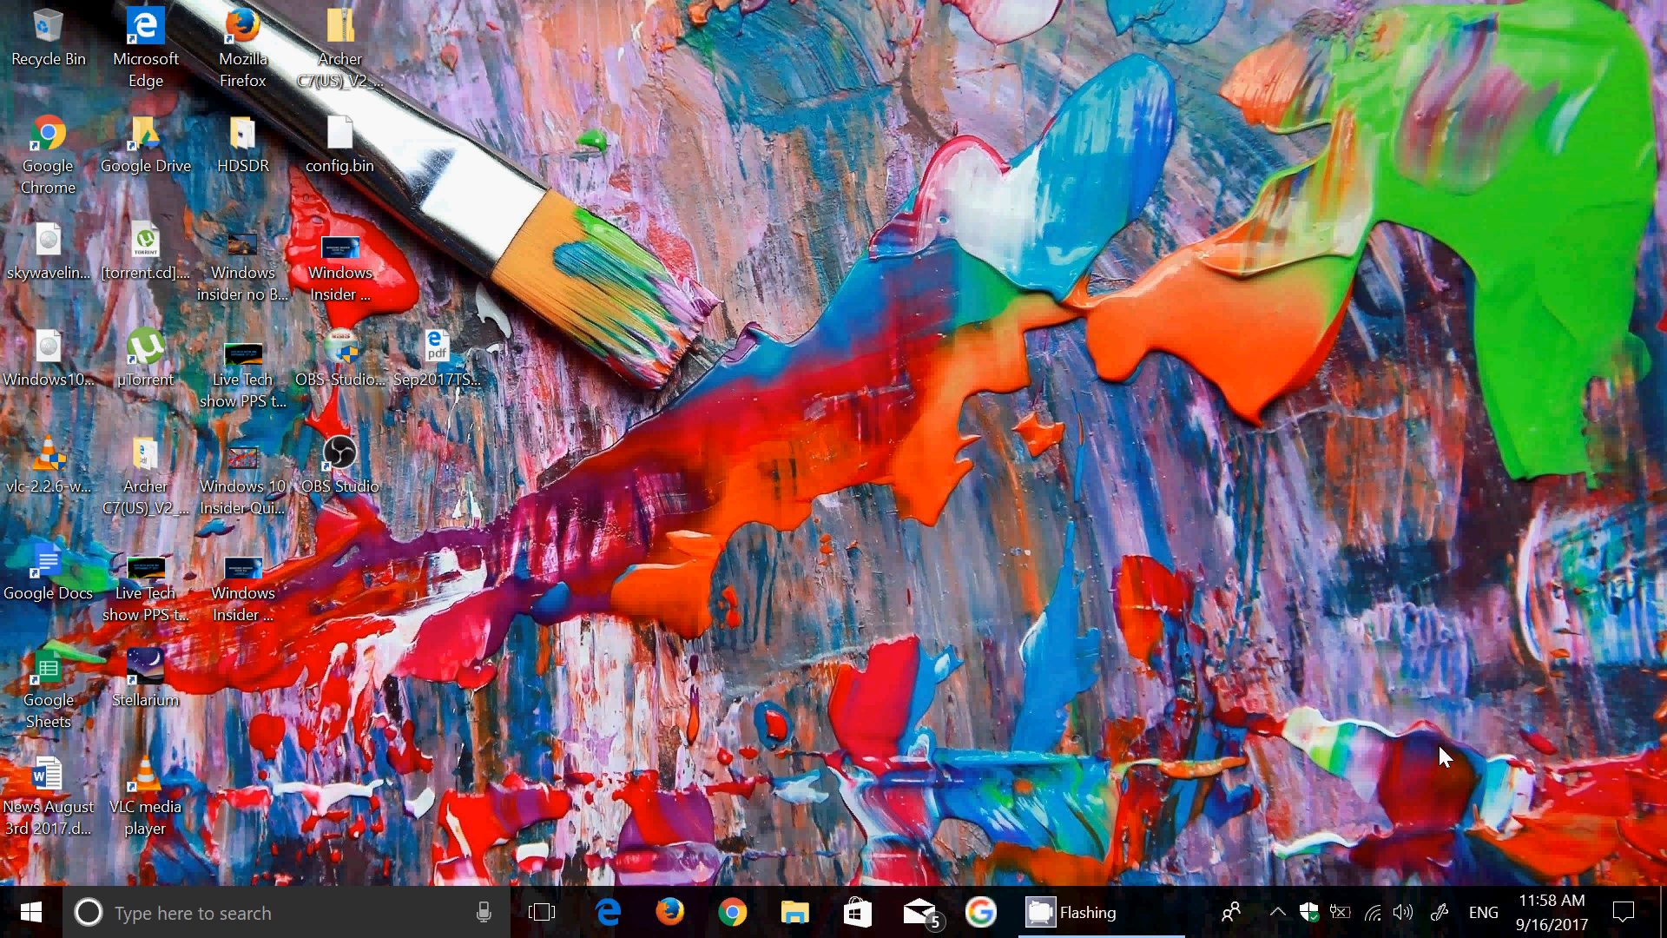
mouse_move(1599, 830)
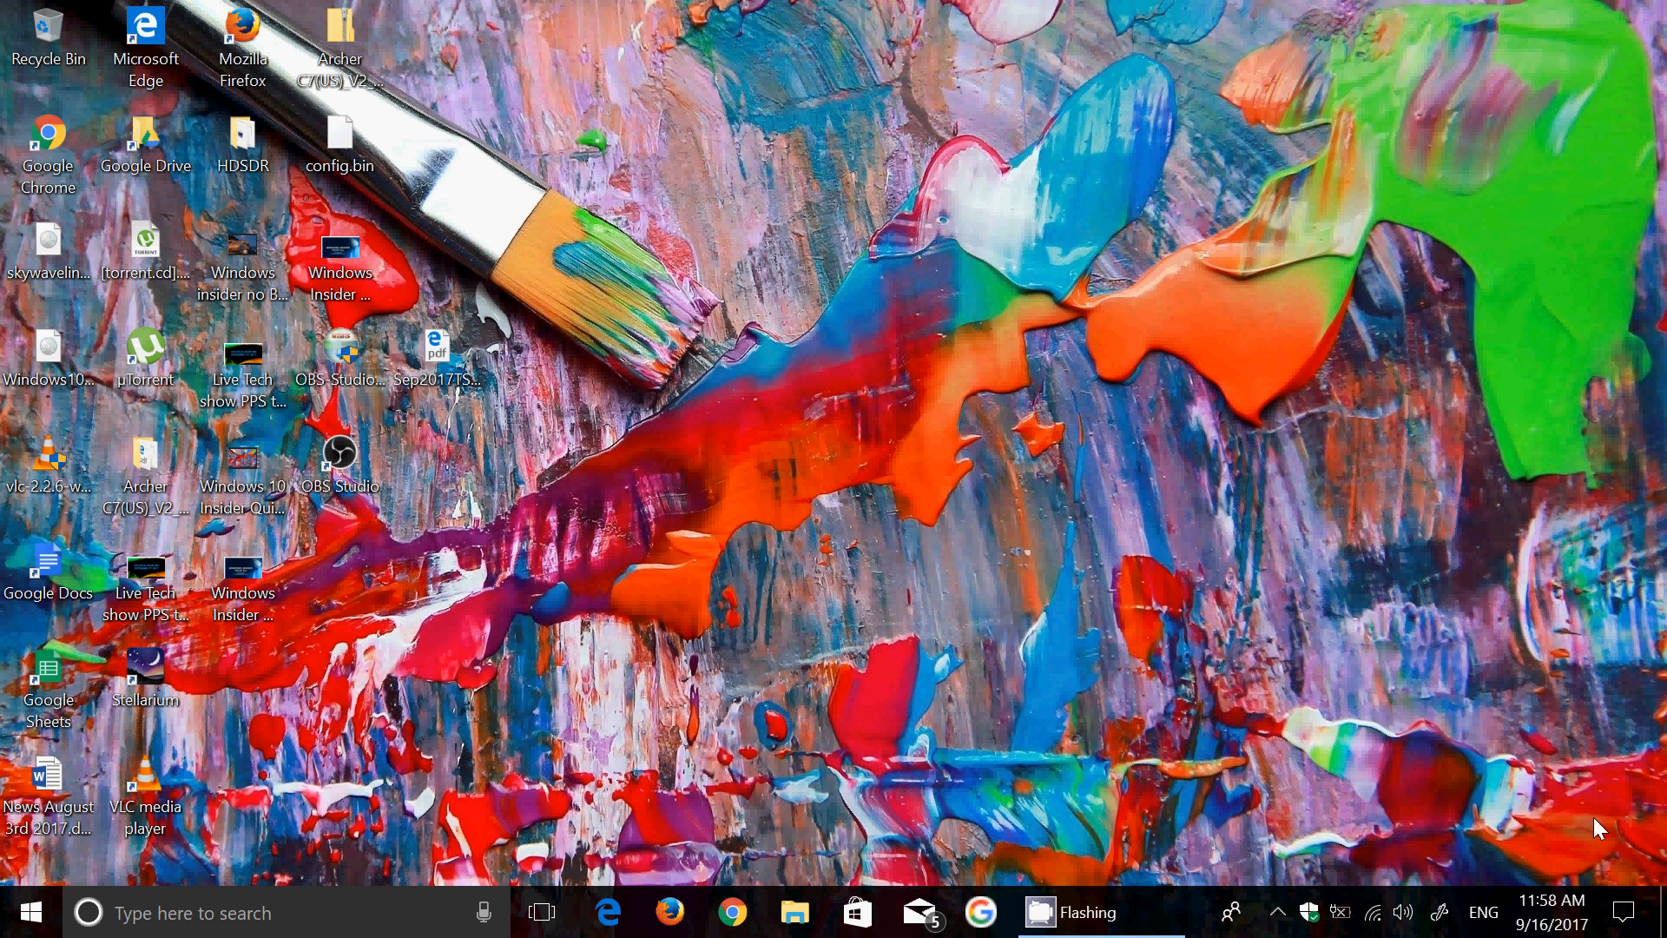
mouse_move(1255, 745)
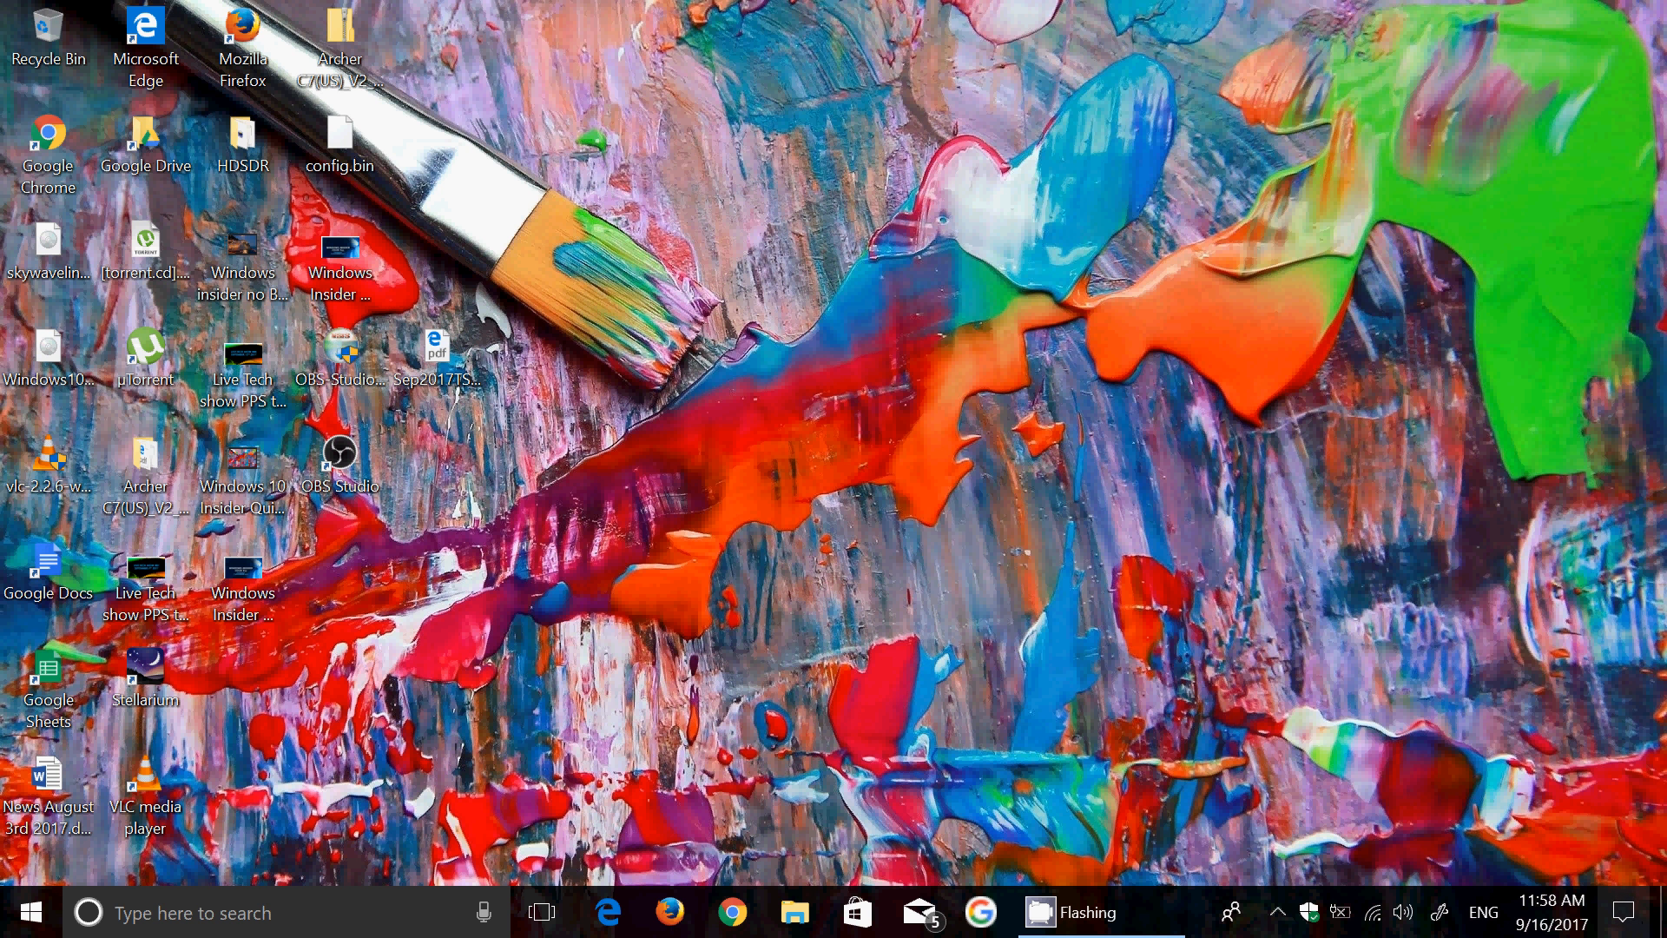
Step: Show the Action Center, which reports no new notifications
click(1620, 911)
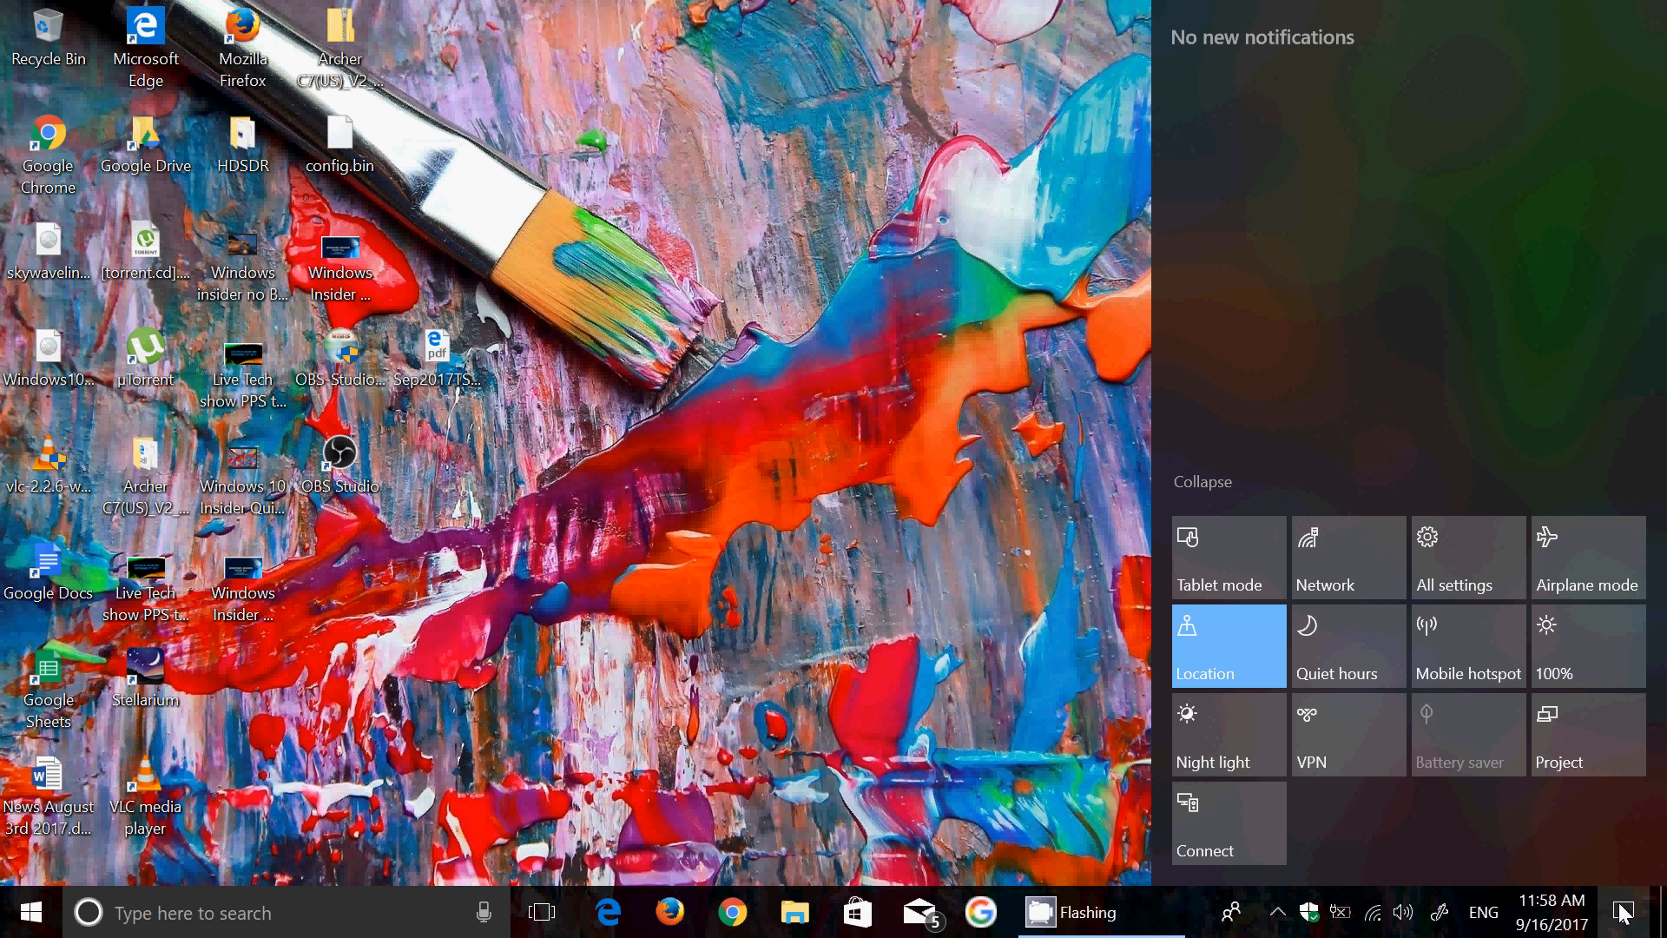
mouse_move(1552, 350)
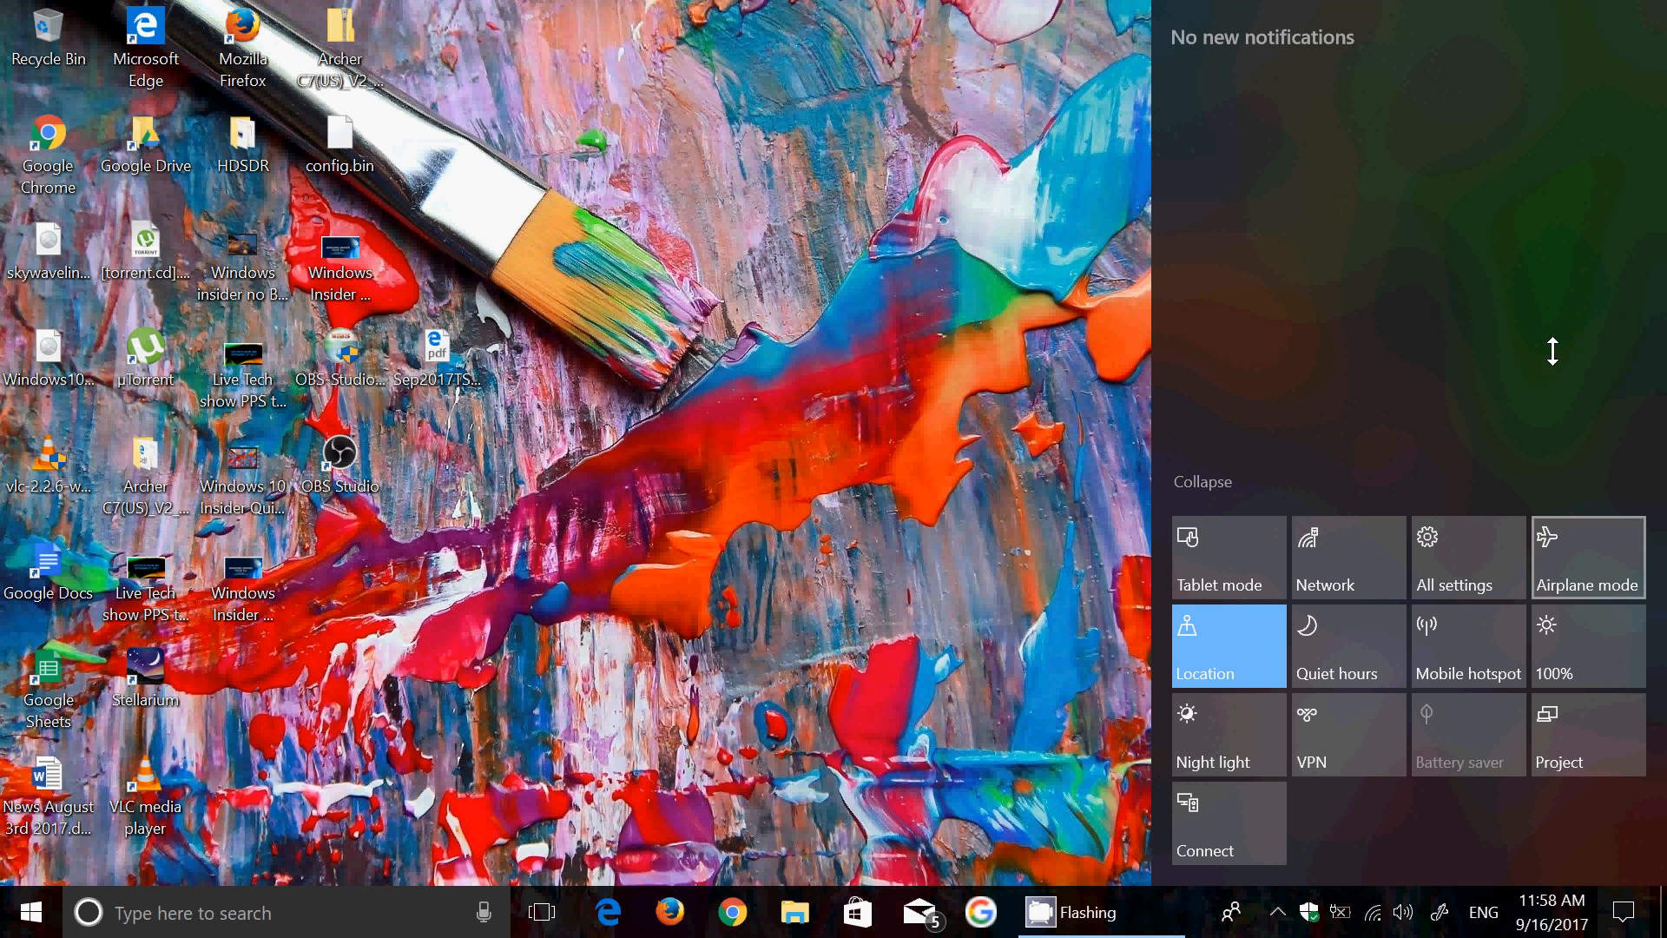
mouse_move(1498, 323)
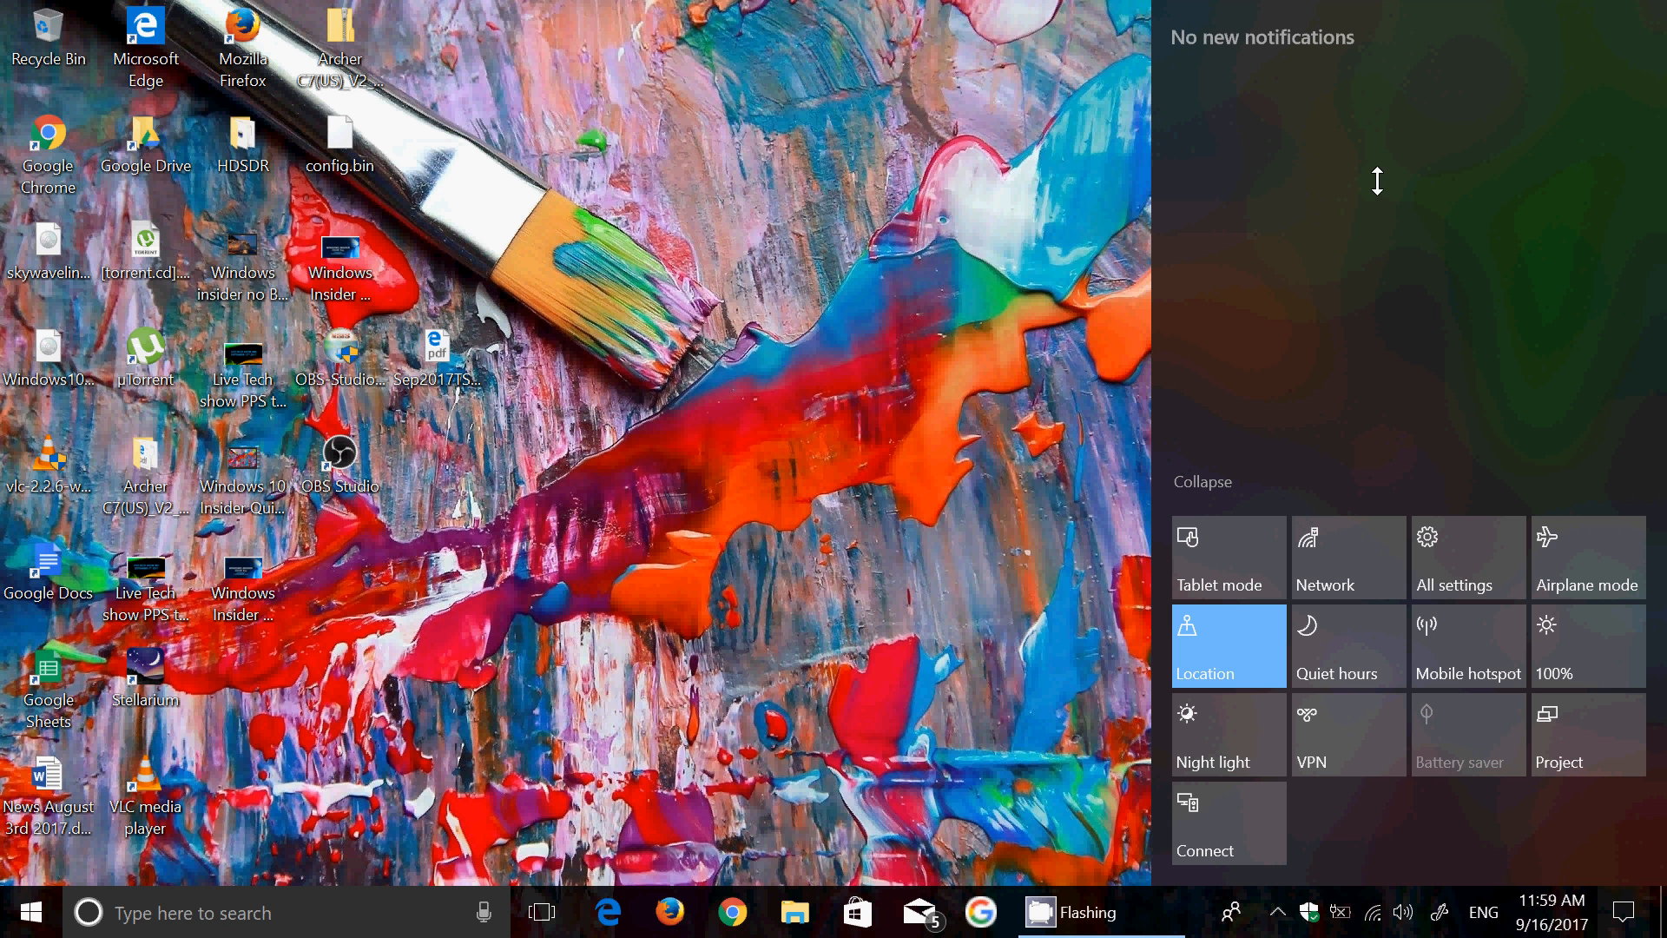
mouse_move(606, 911)
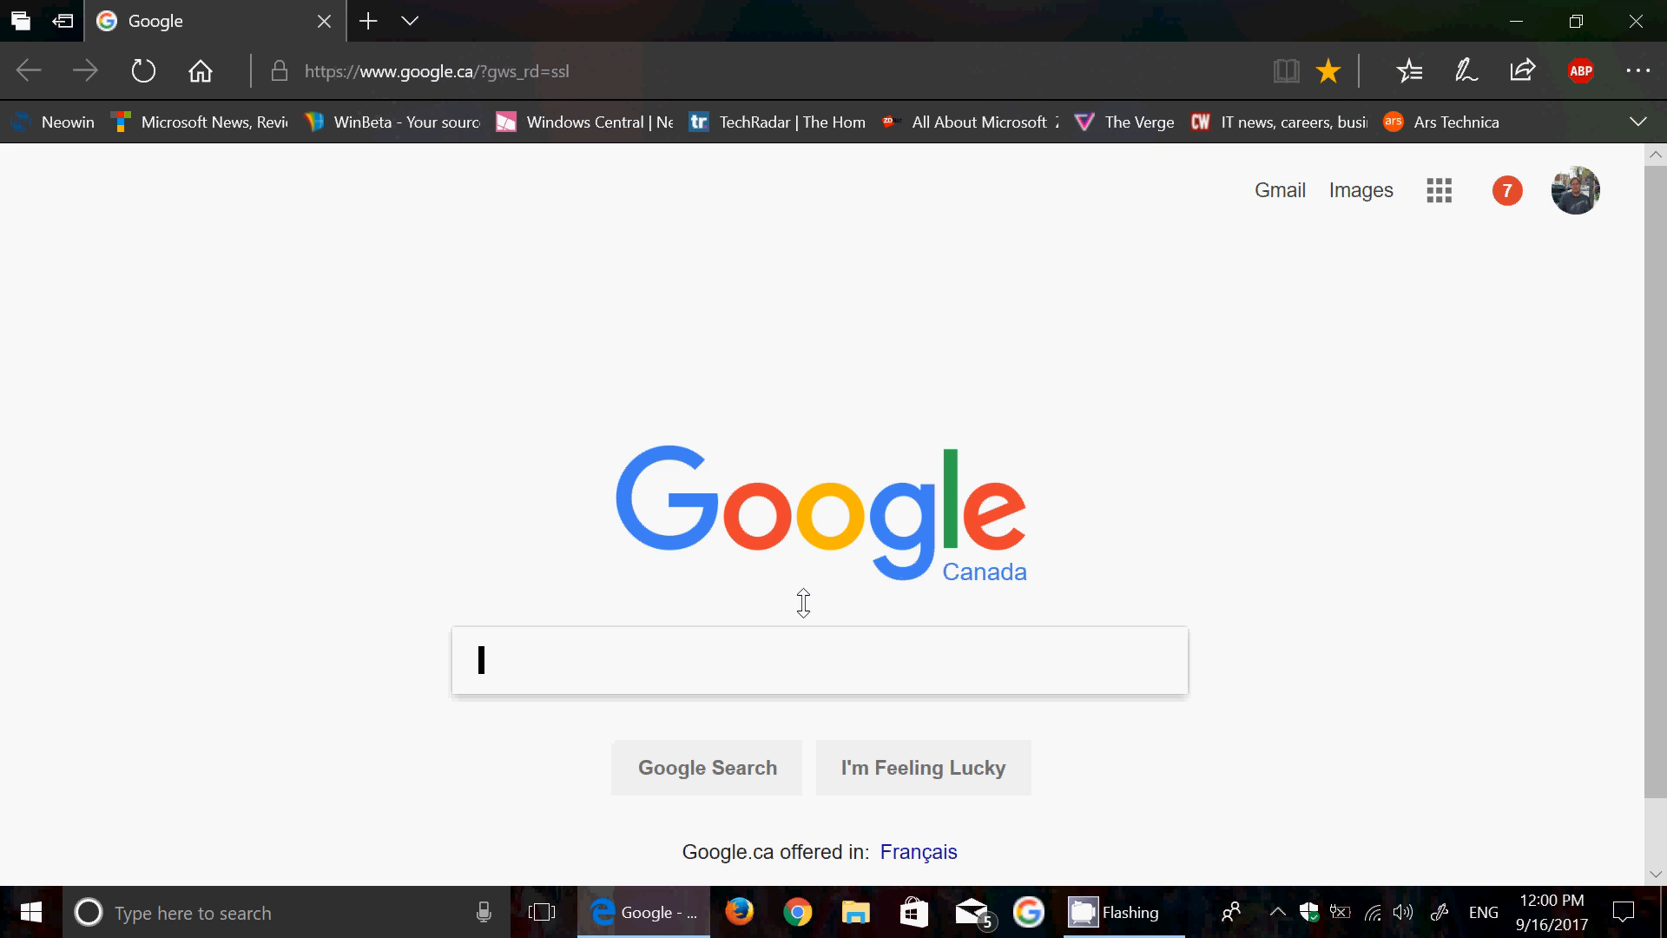
mouse_move(1168, 271)
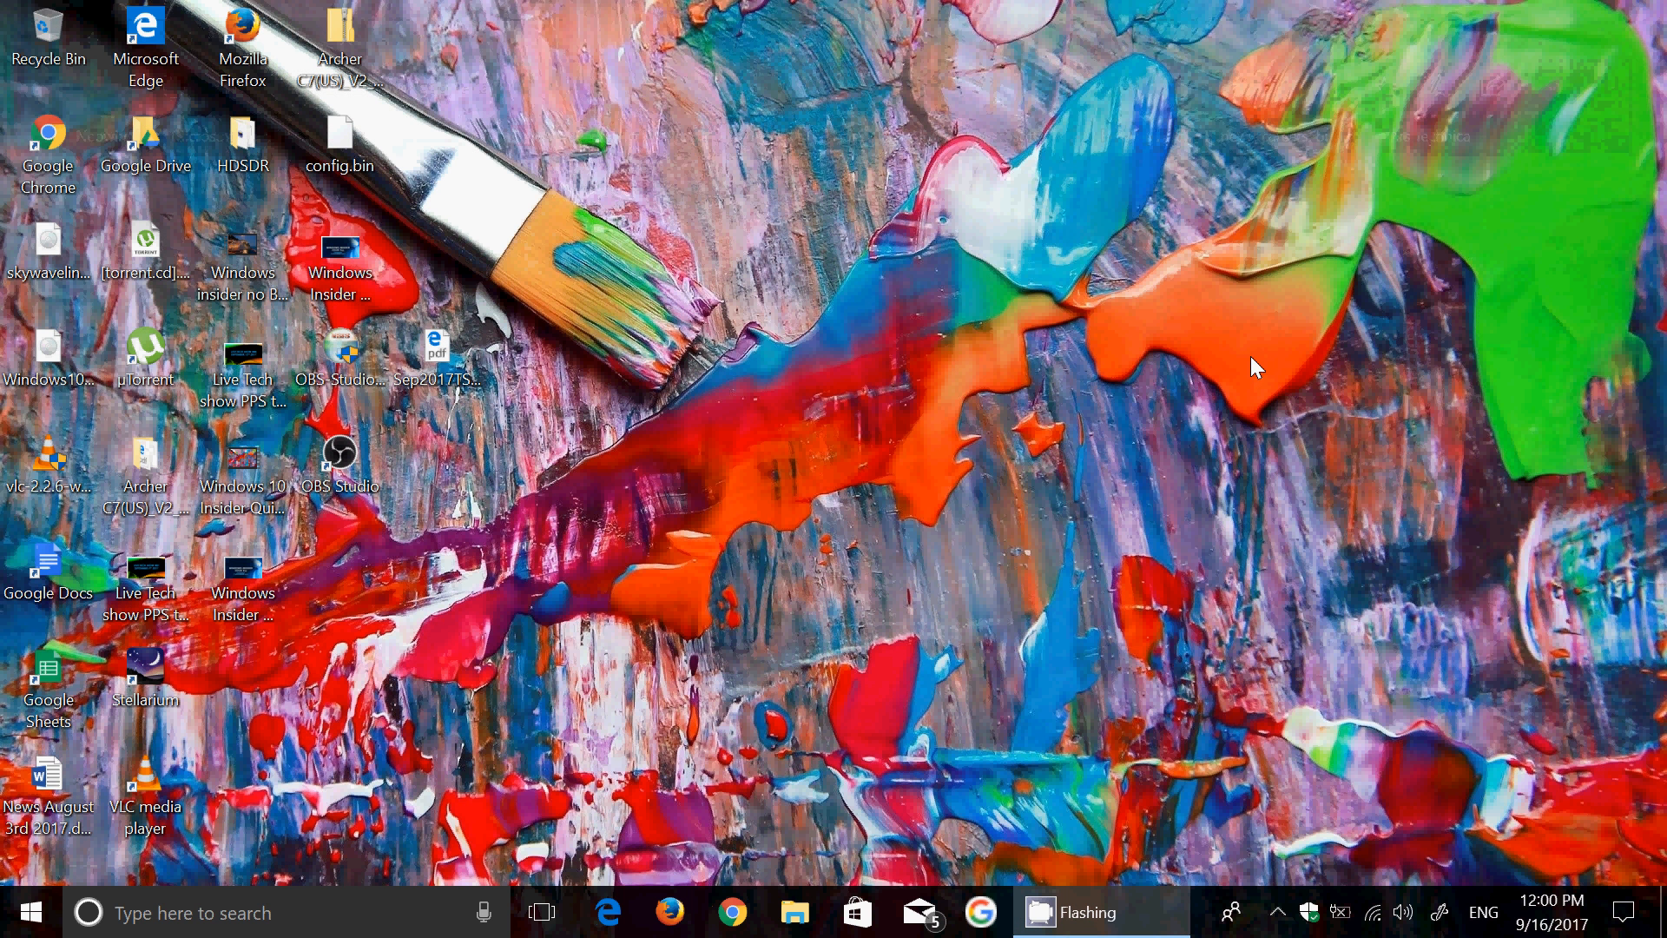
mouse_move(1337, 660)
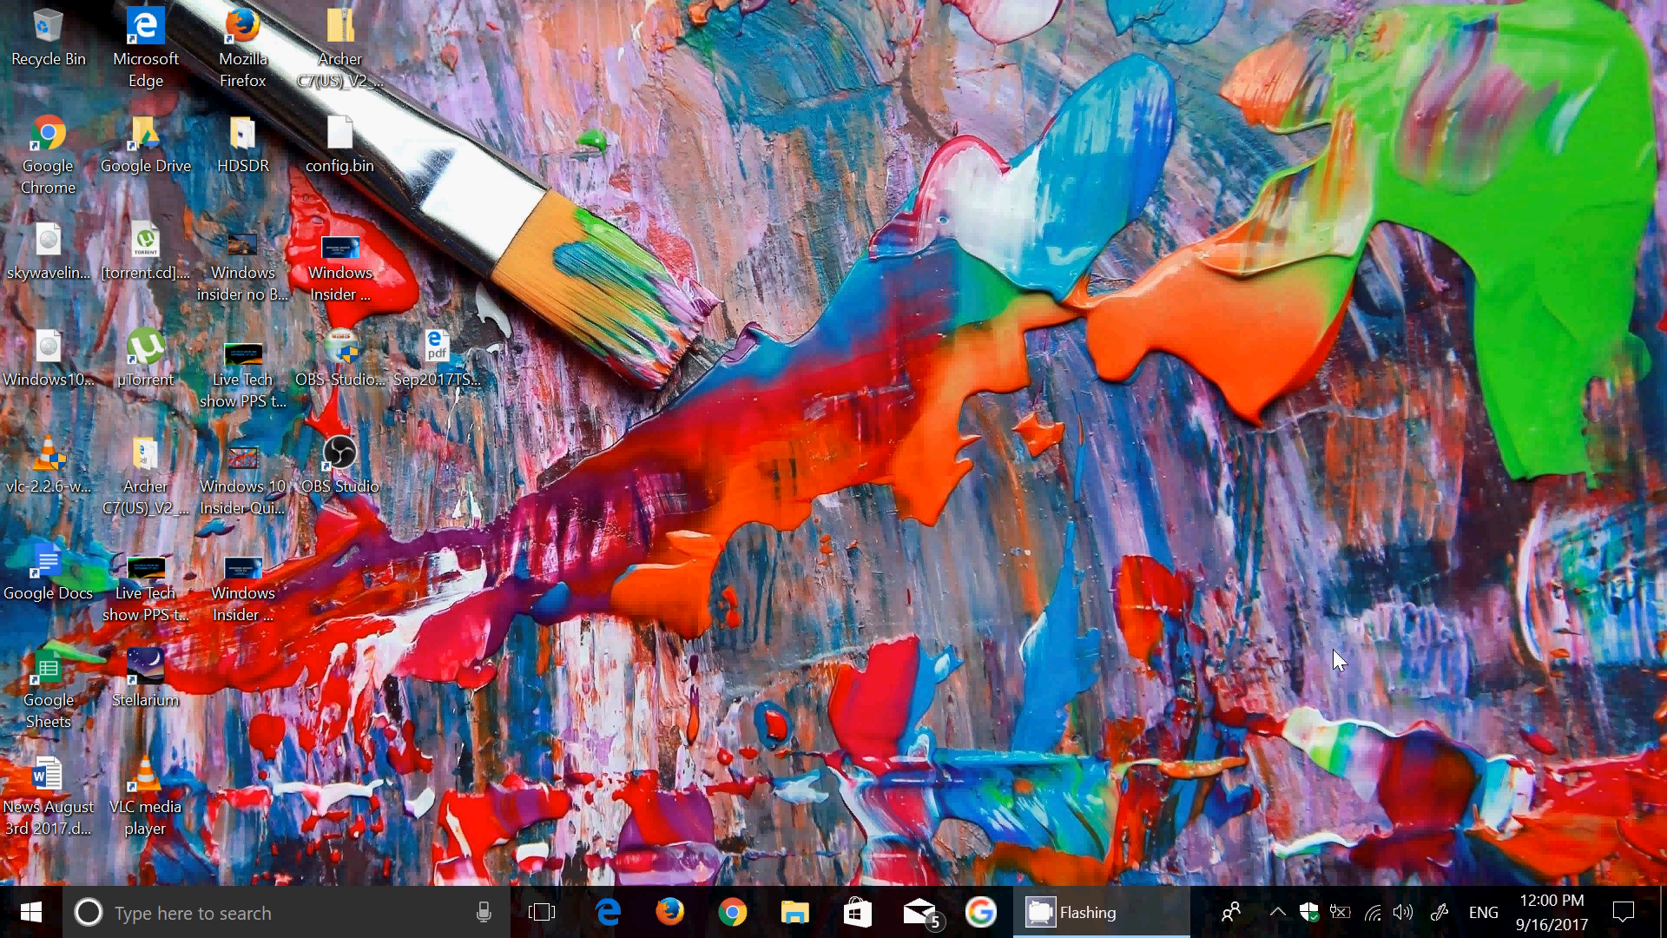
mouse_move(1358, 840)
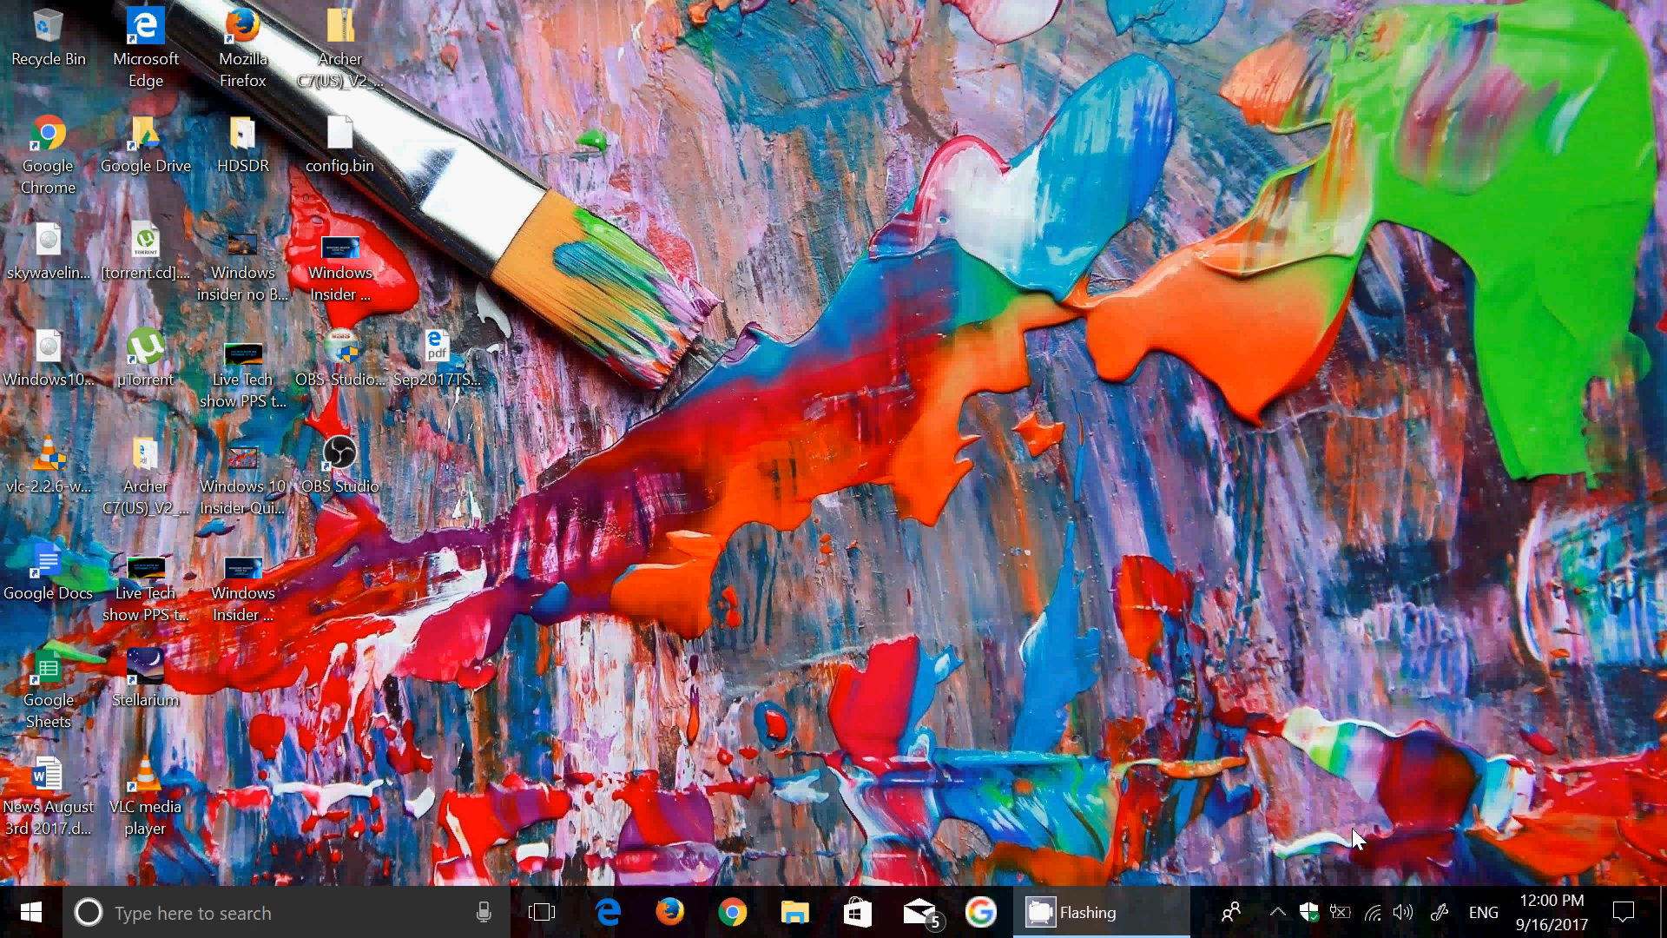
click(1634, 912)
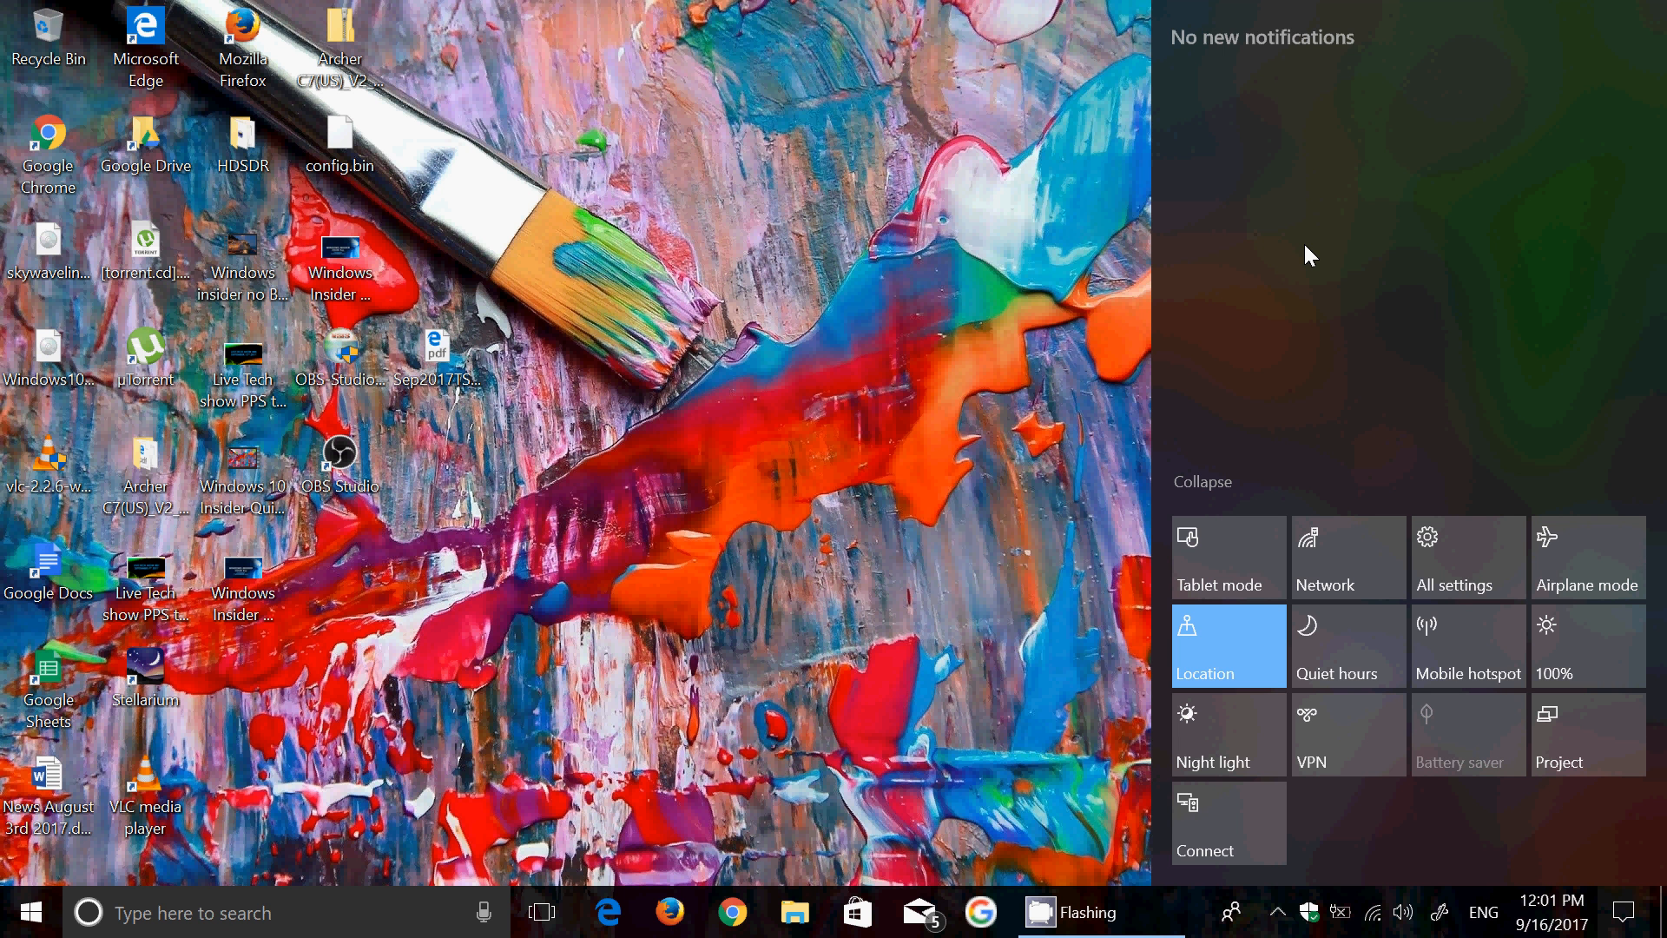
mouse_move(1020, 511)
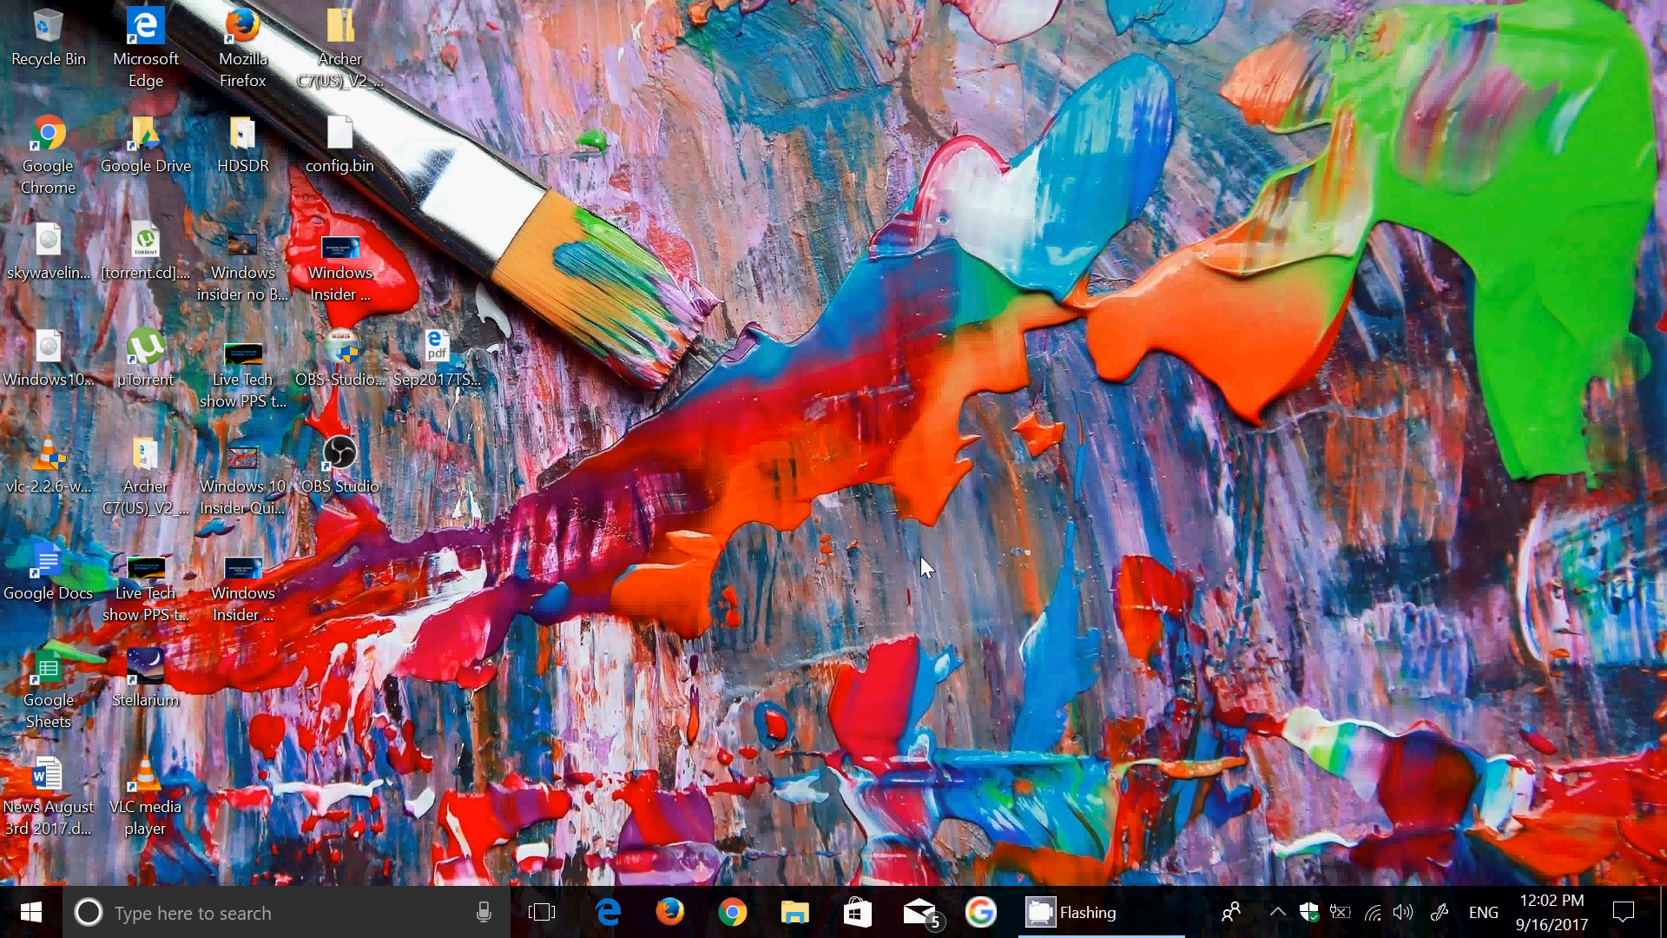
mouse_move(531, 677)
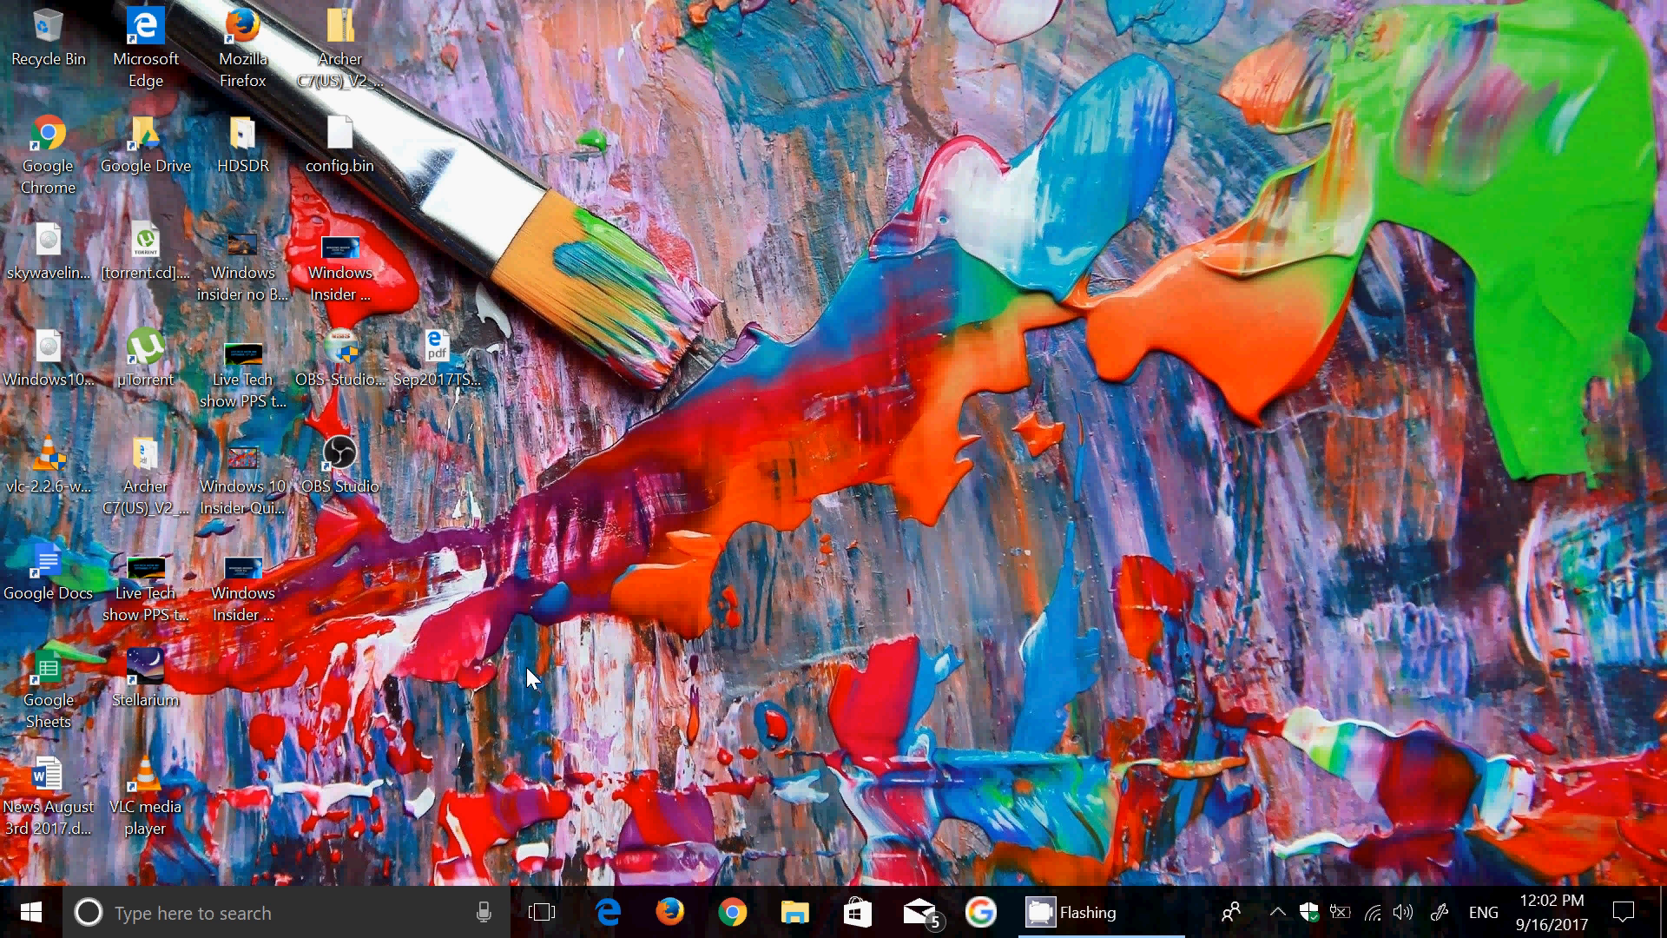
text(w)
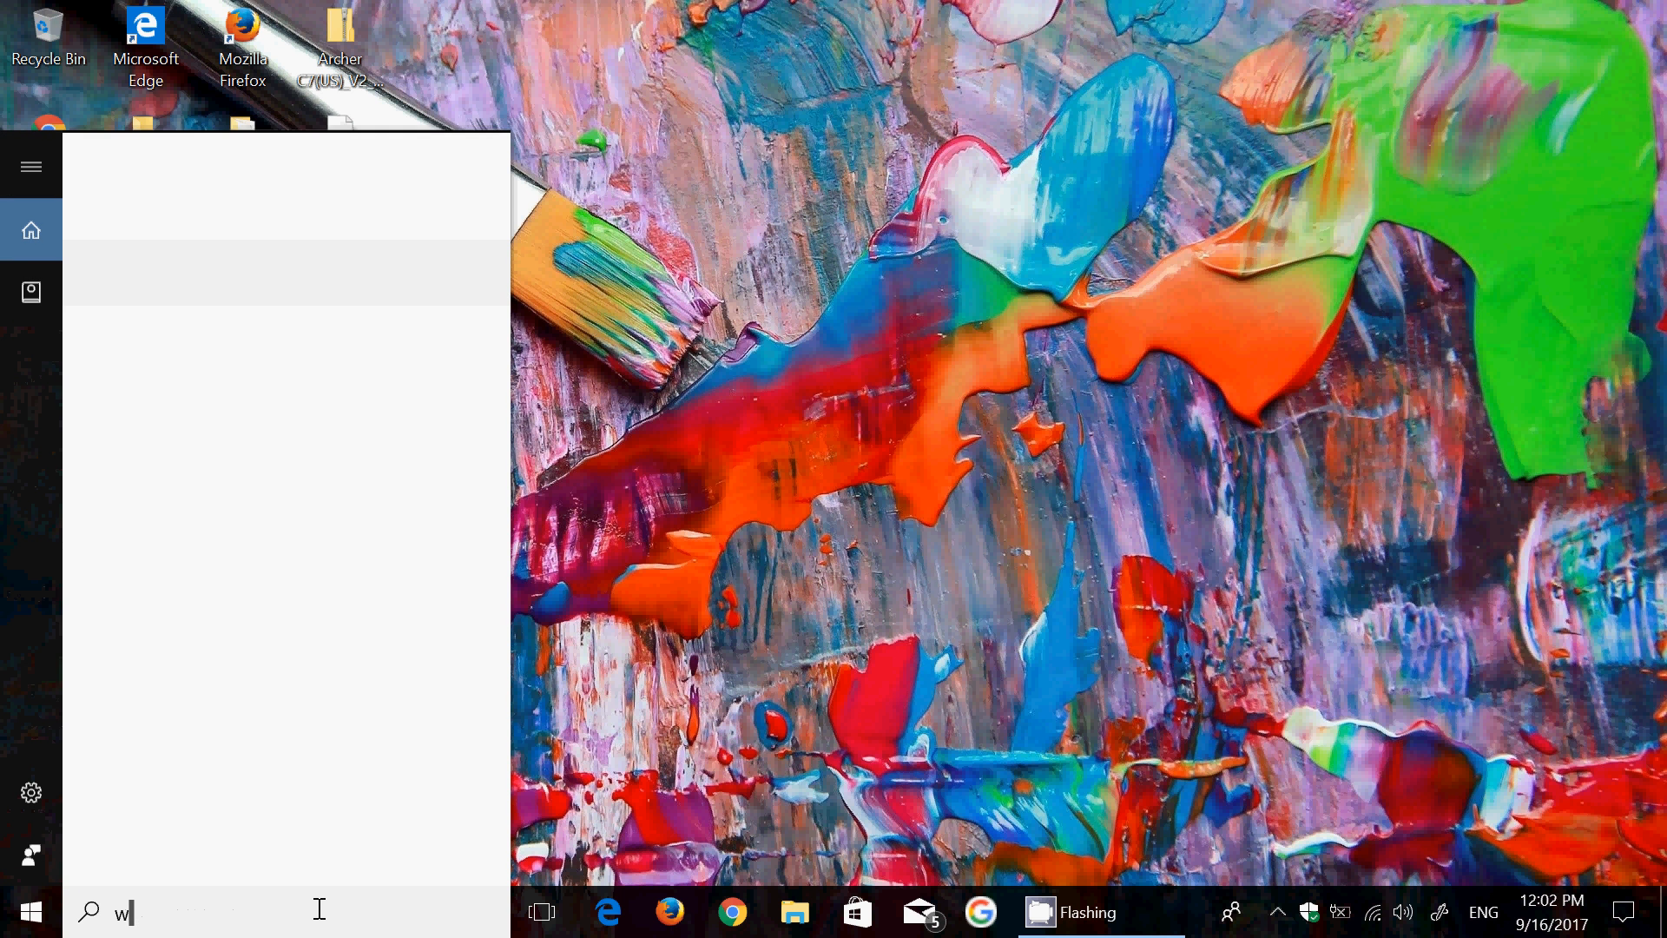
Step: Run winver to show About Windows reporting Version 1709 (OS Build 16288.1), then dismiss it
text(inver)
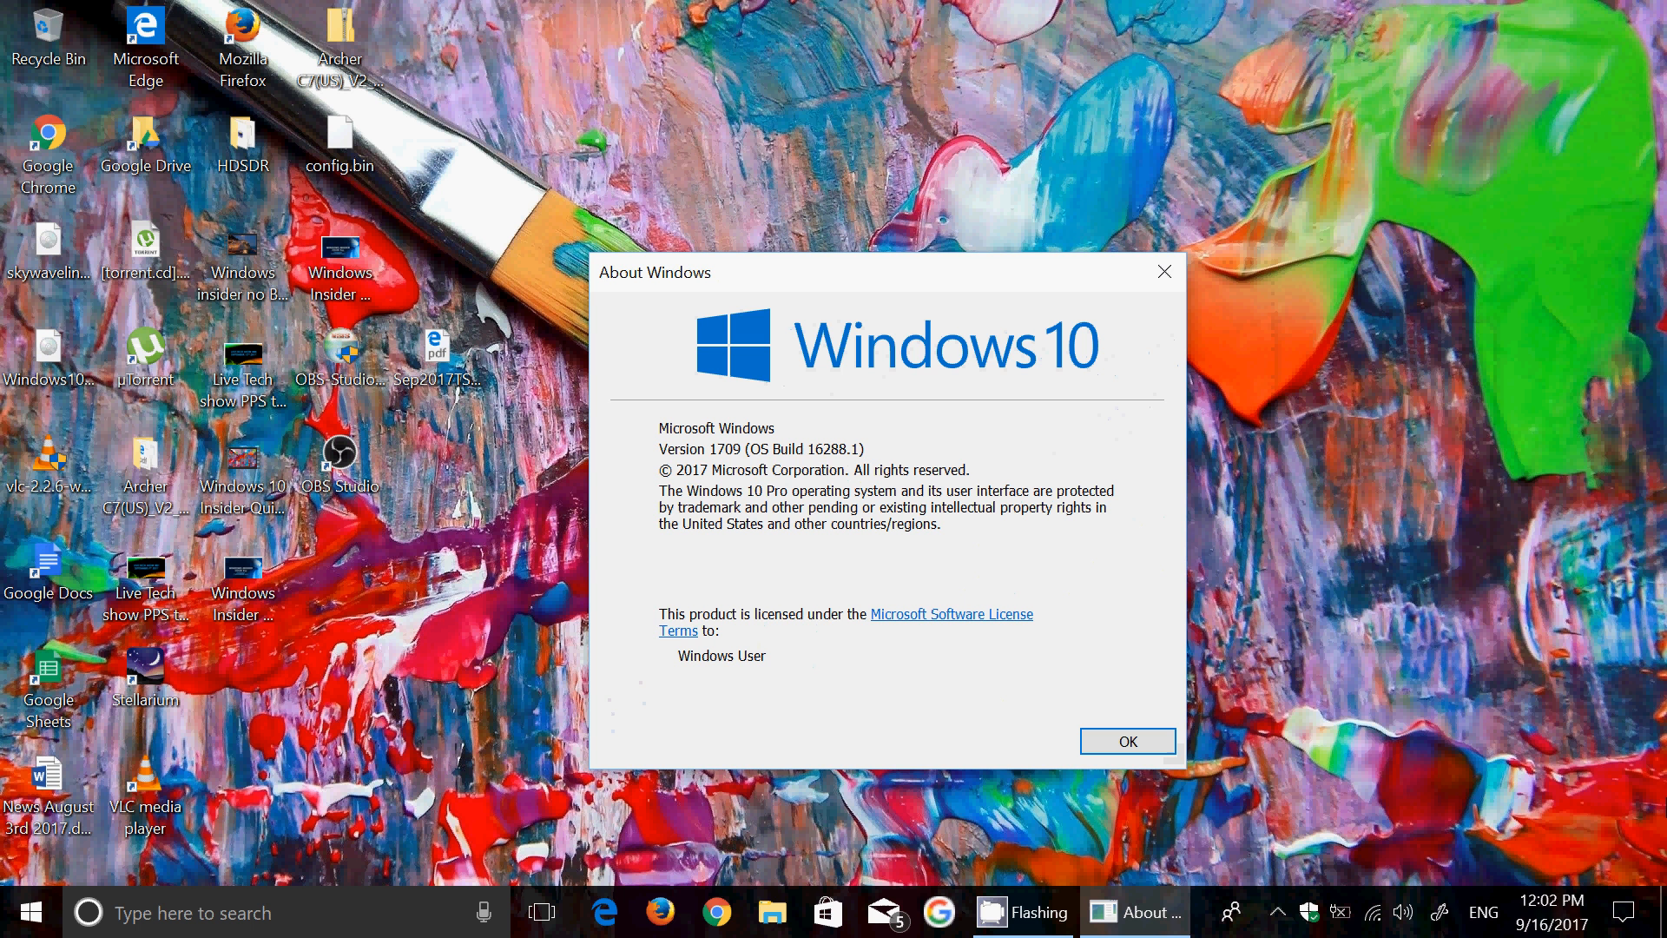
mouse_move(885, 462)
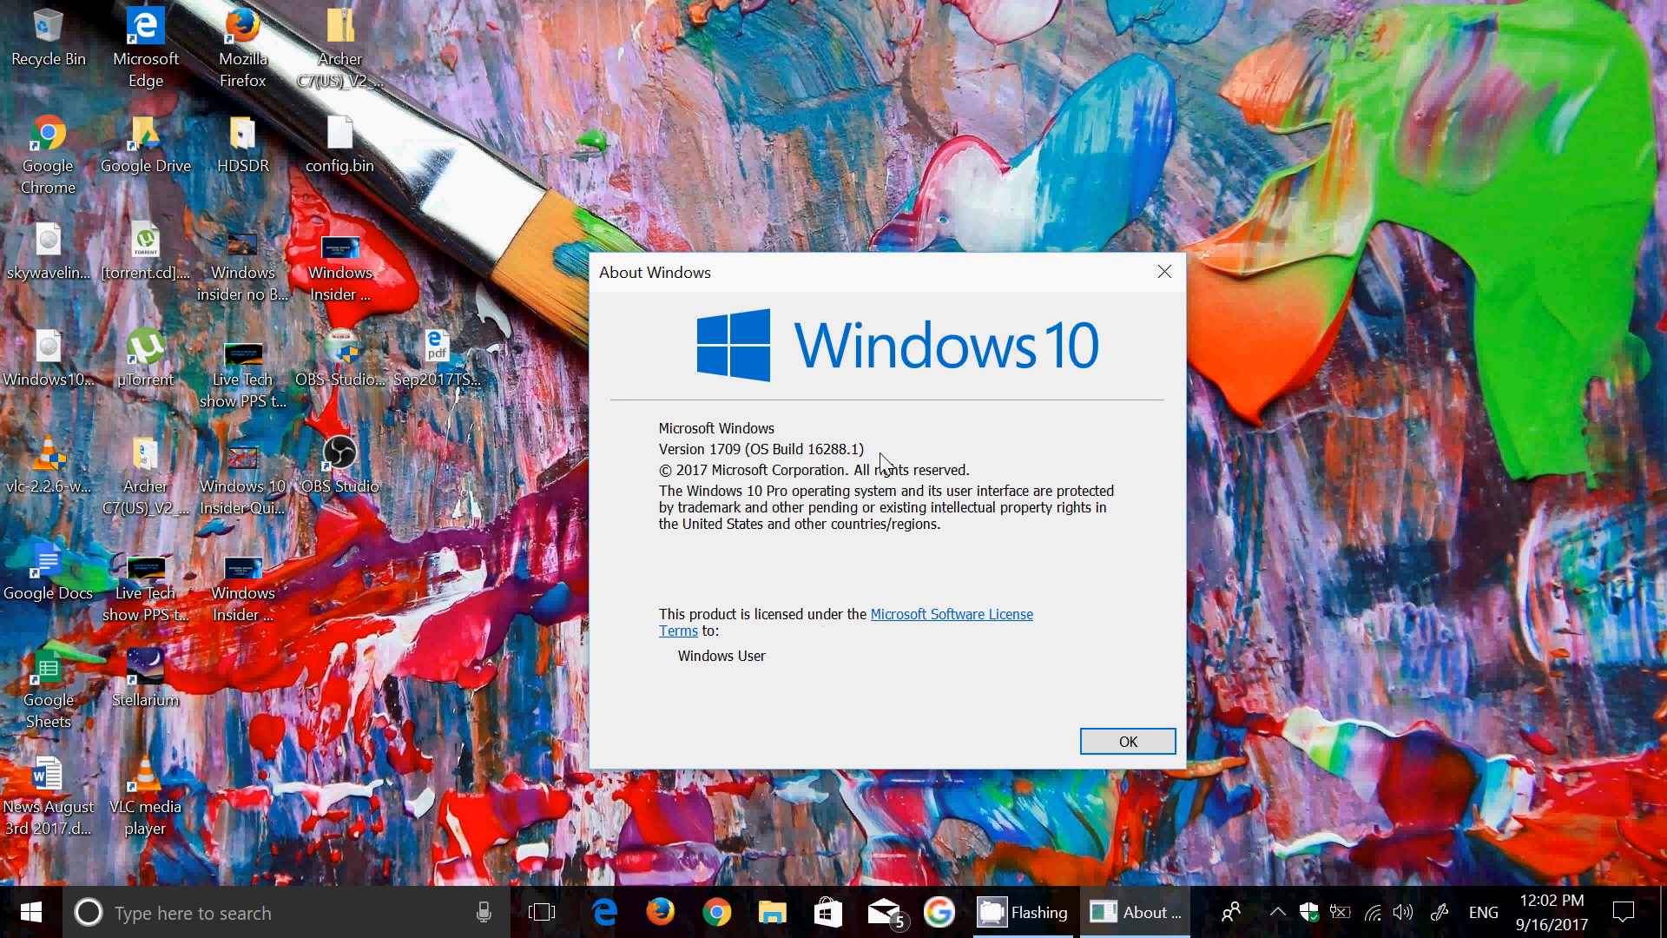
mouse_move(733, 467)
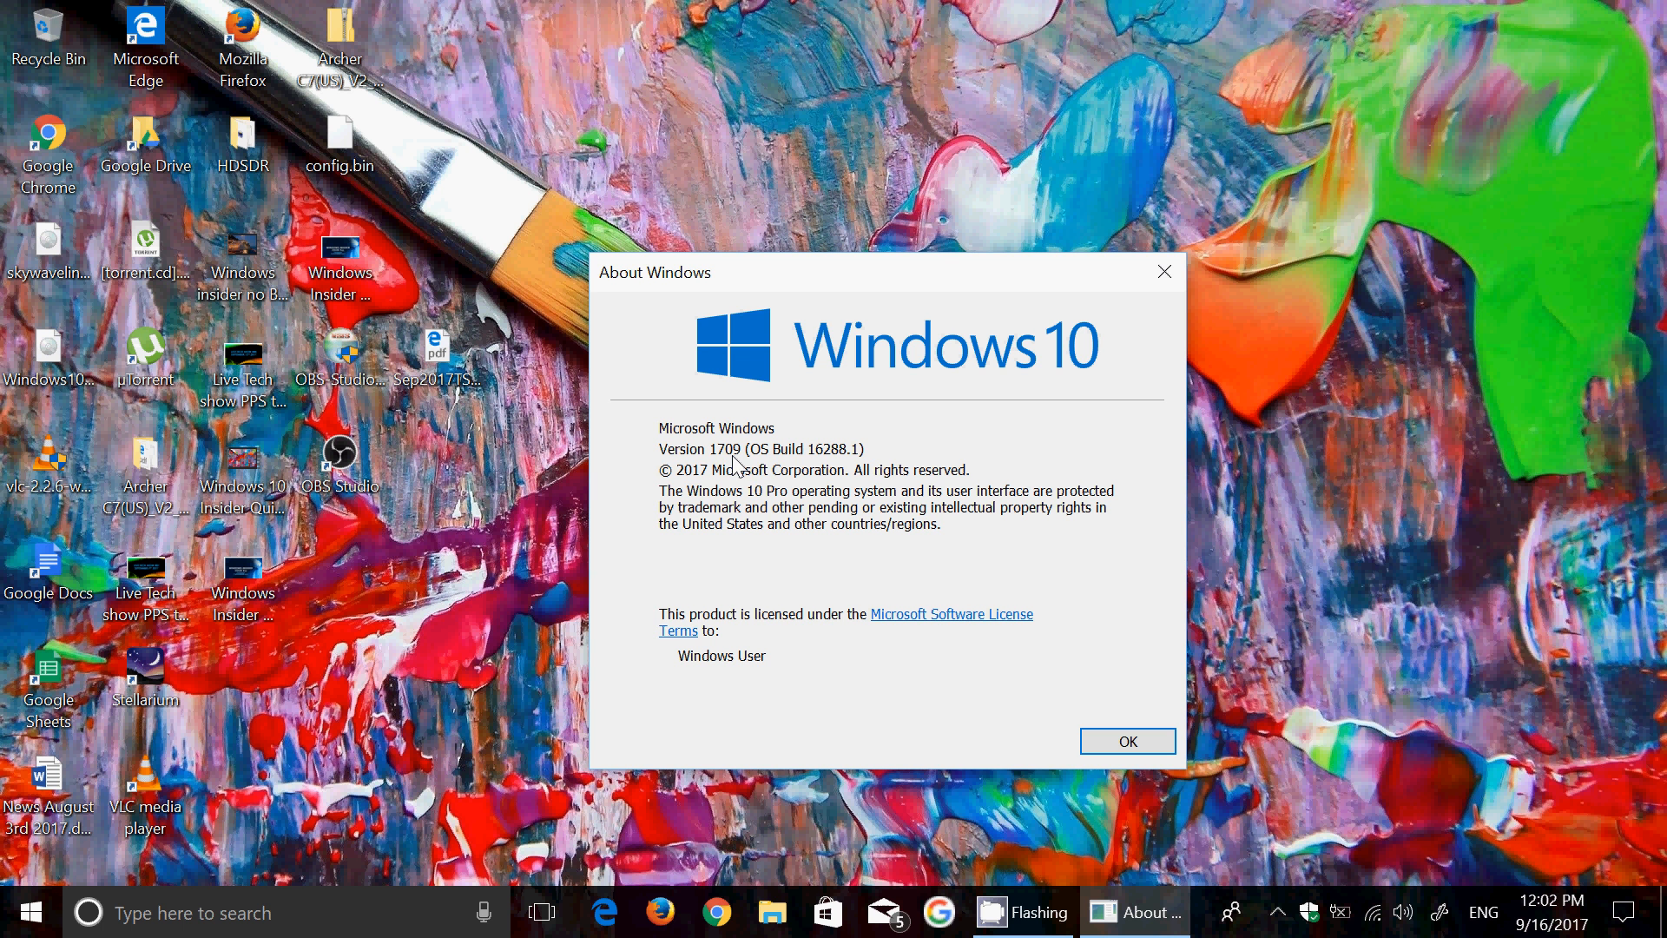
mouse_move(872, 569)
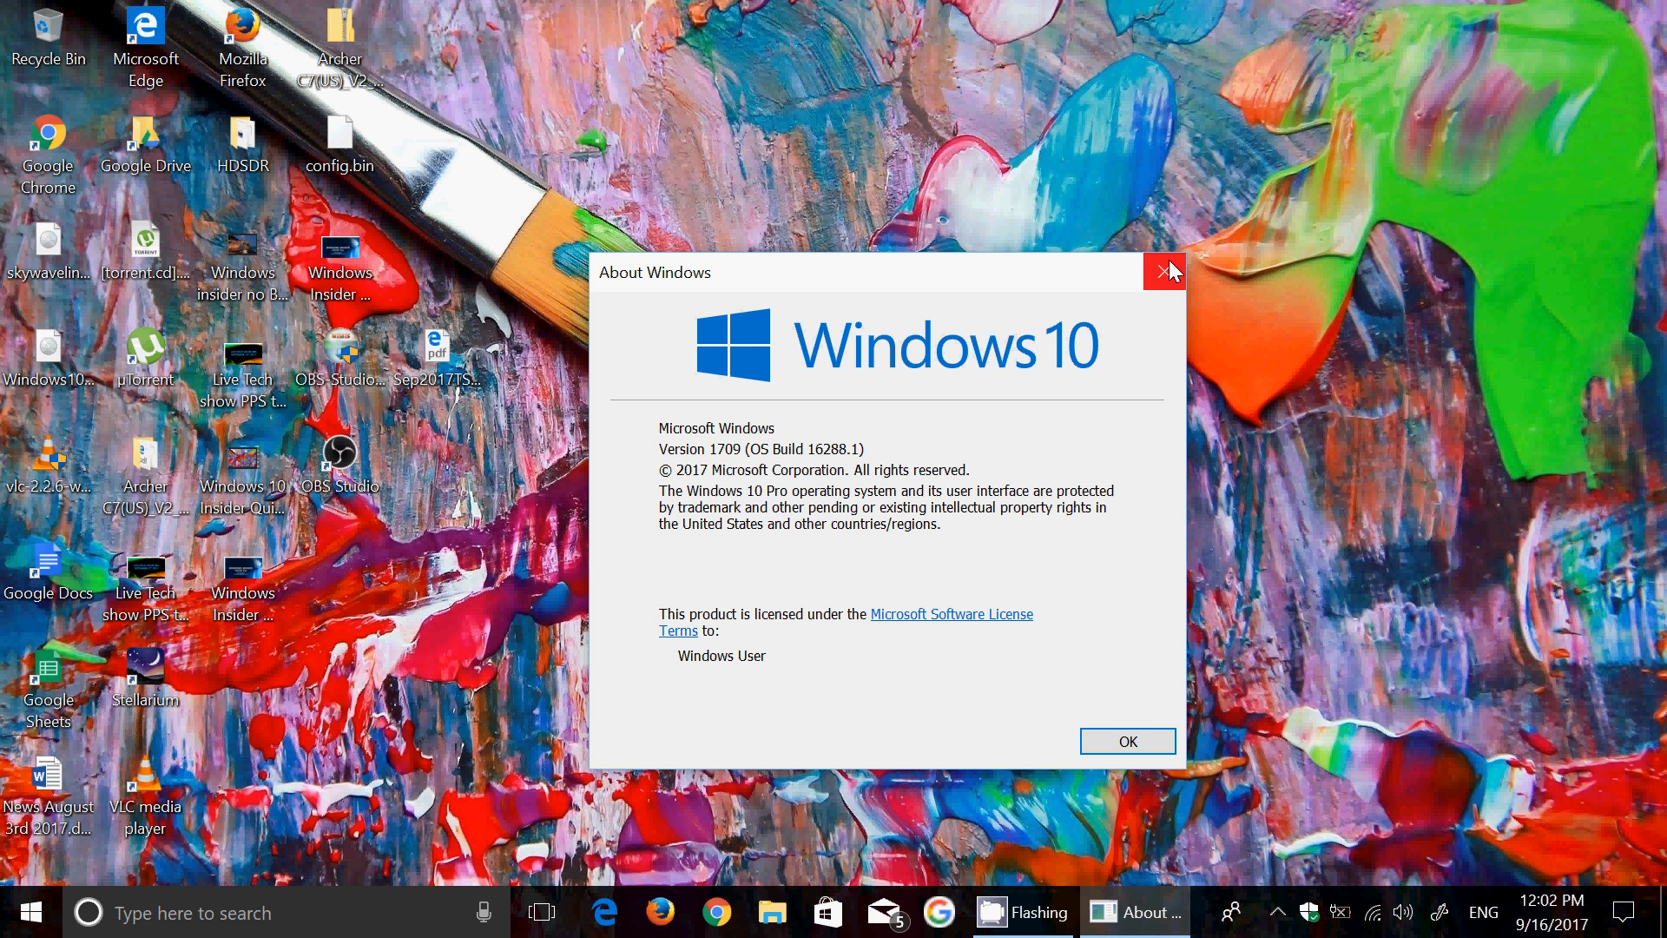
click(1167, 271)
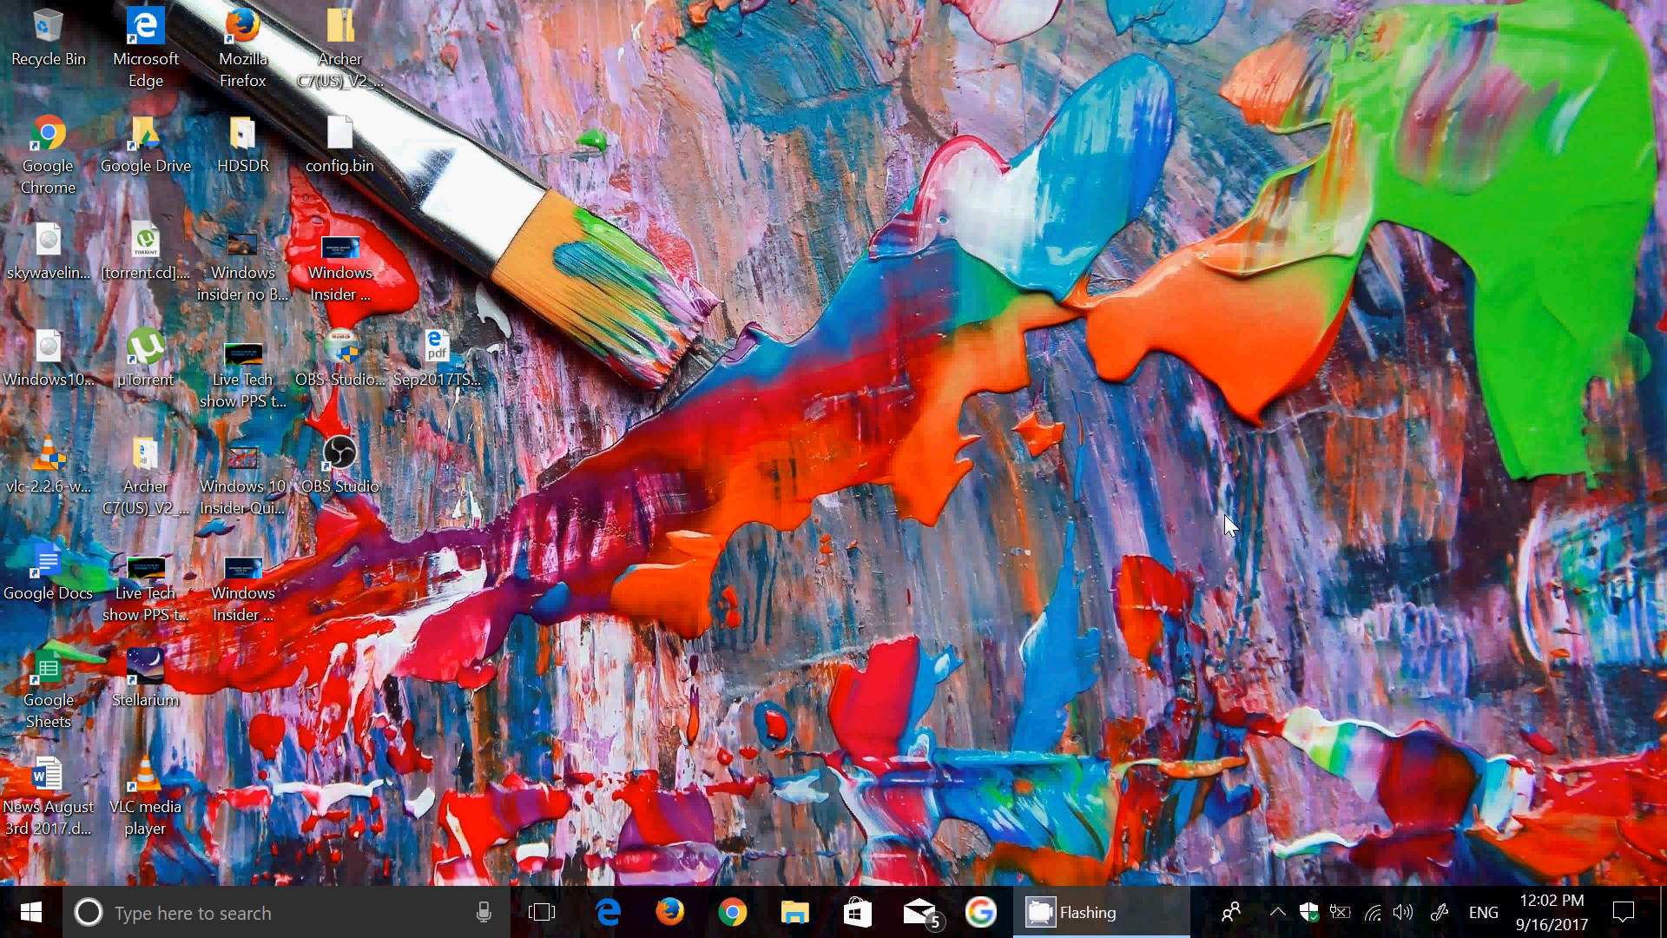
mouse_move(703, 816)
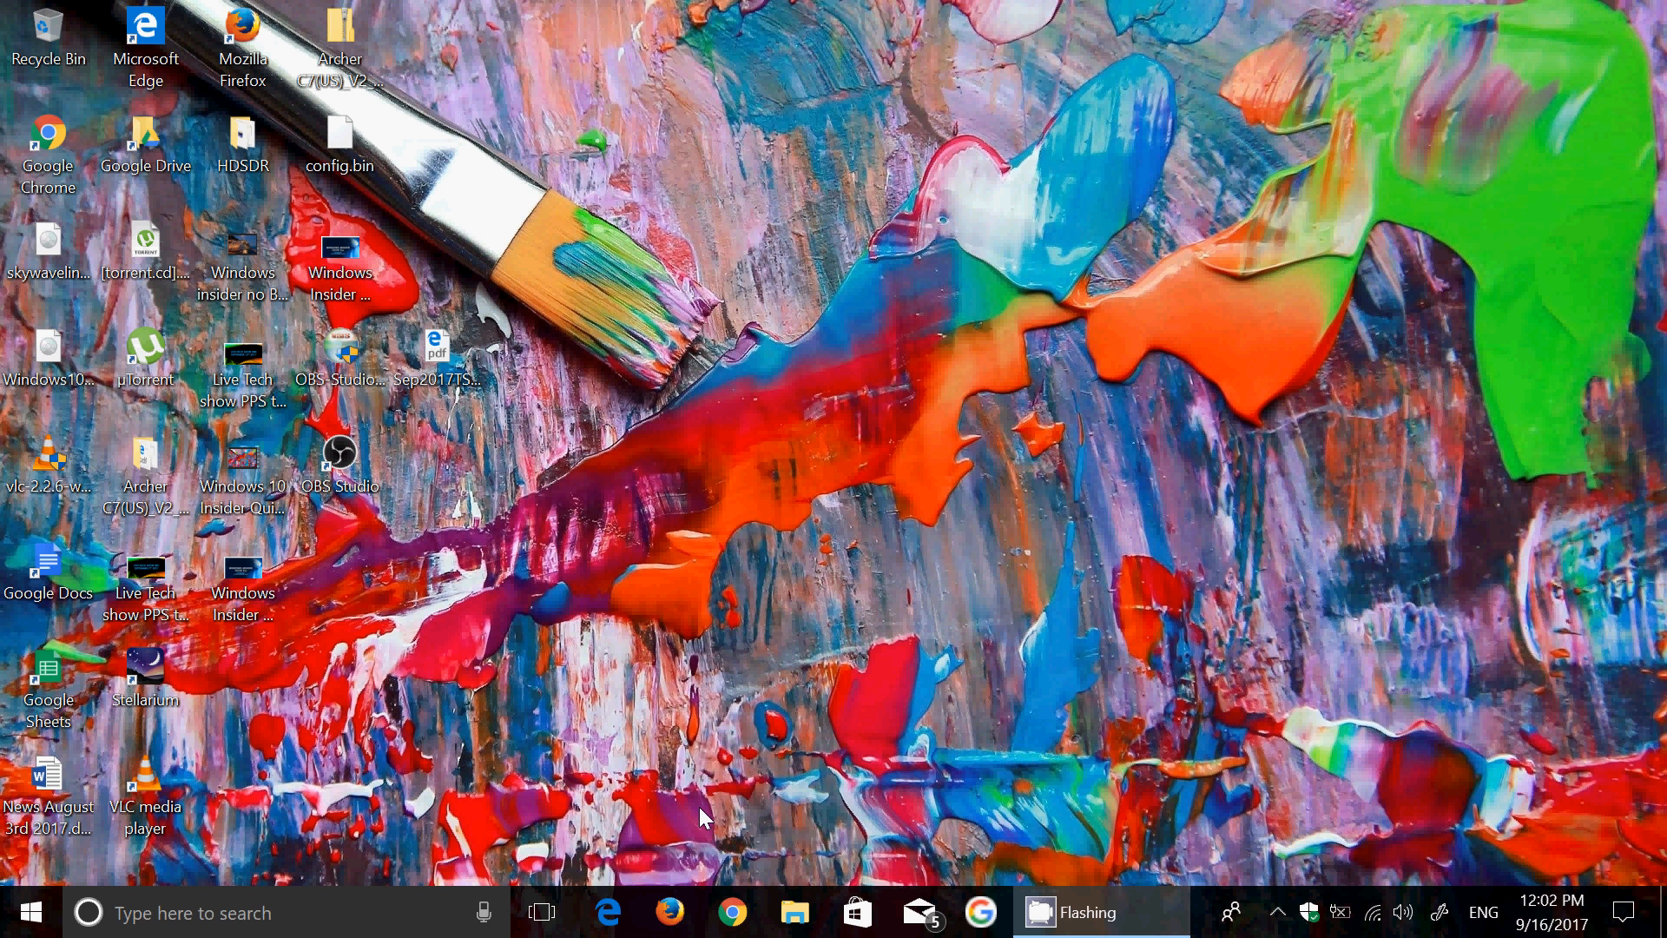
mouse_move(711, 785)
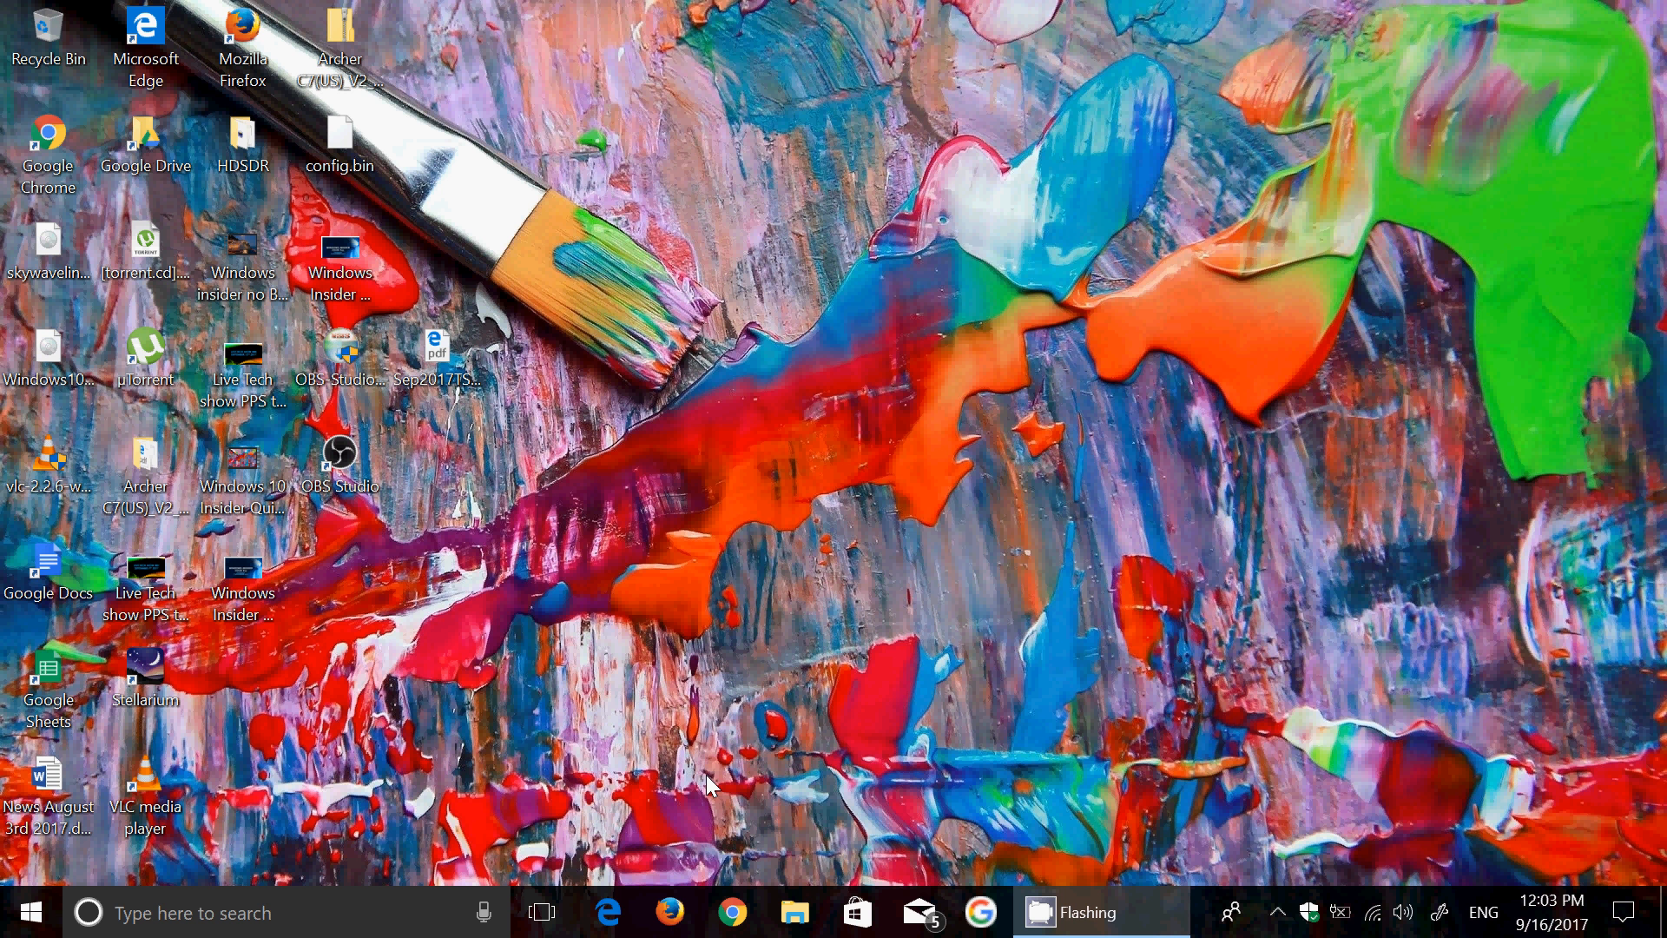
mouse_move(831, 764)
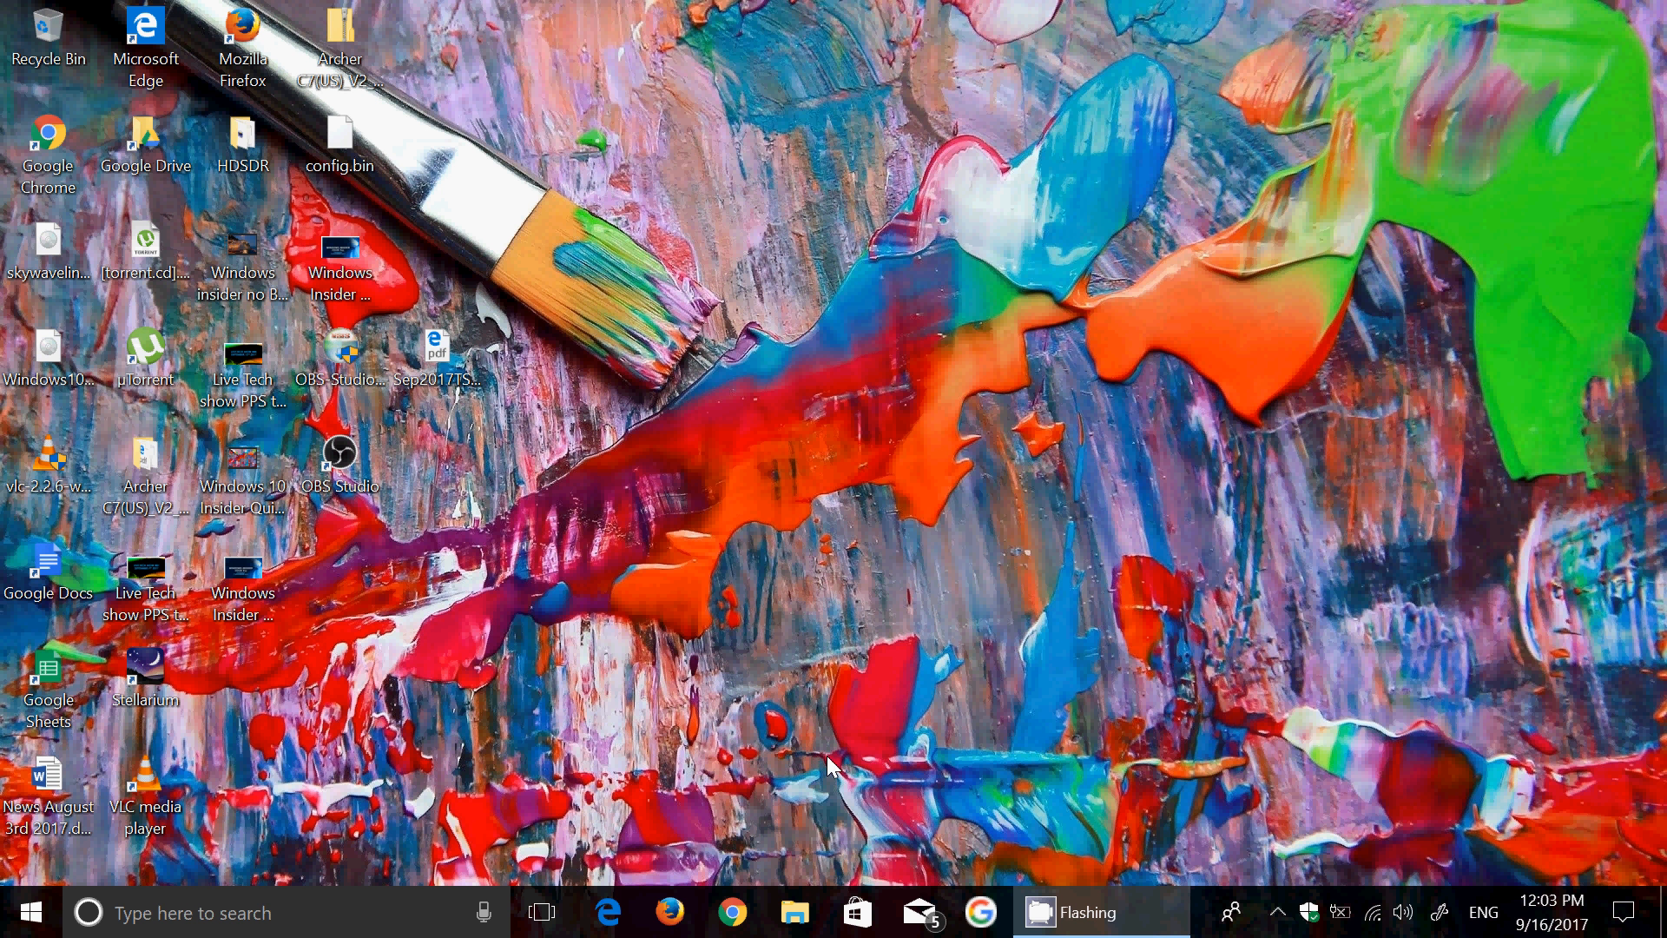
mouse_move(1417, 705)
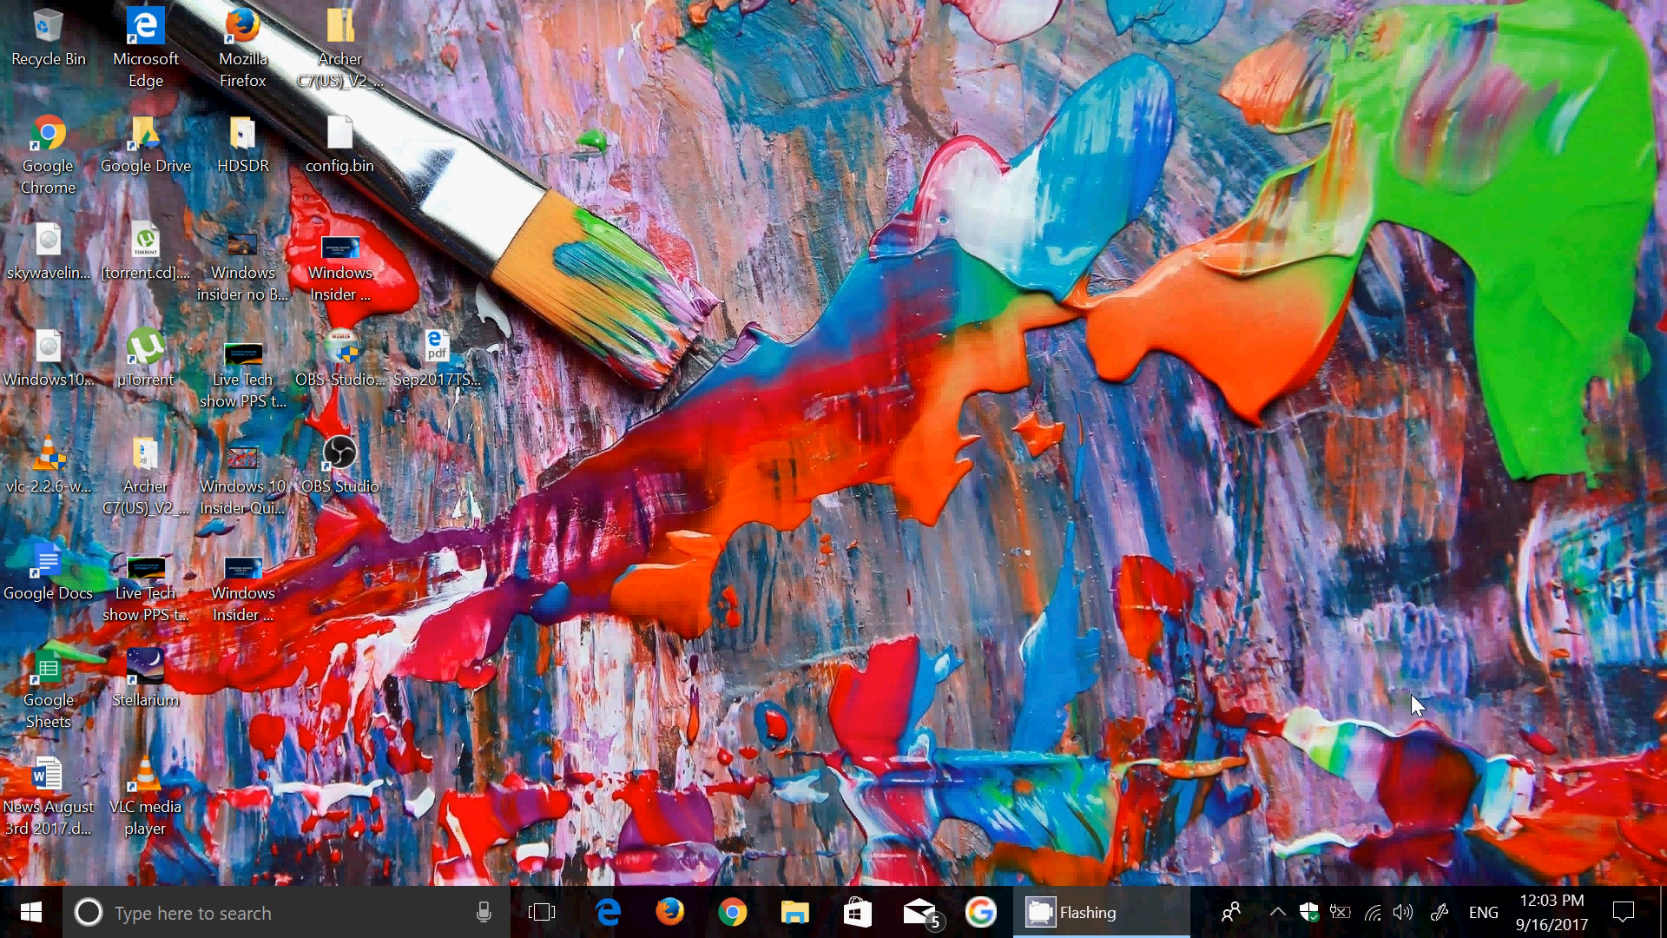
mouse_move(832, 795)
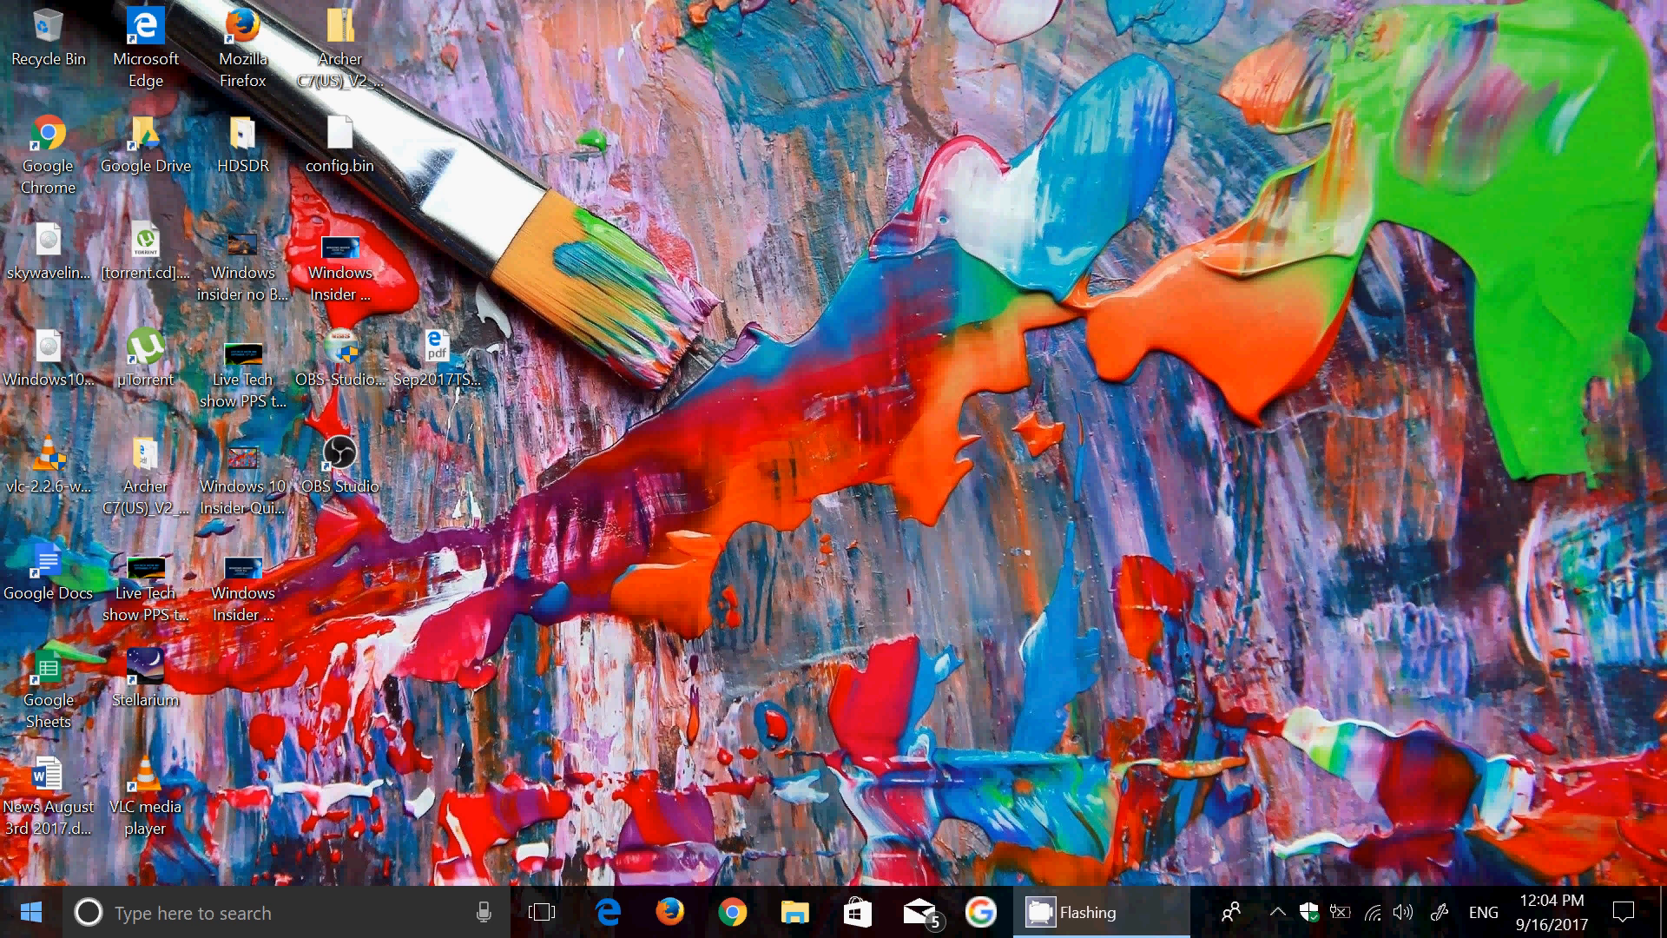
click(29, 911)
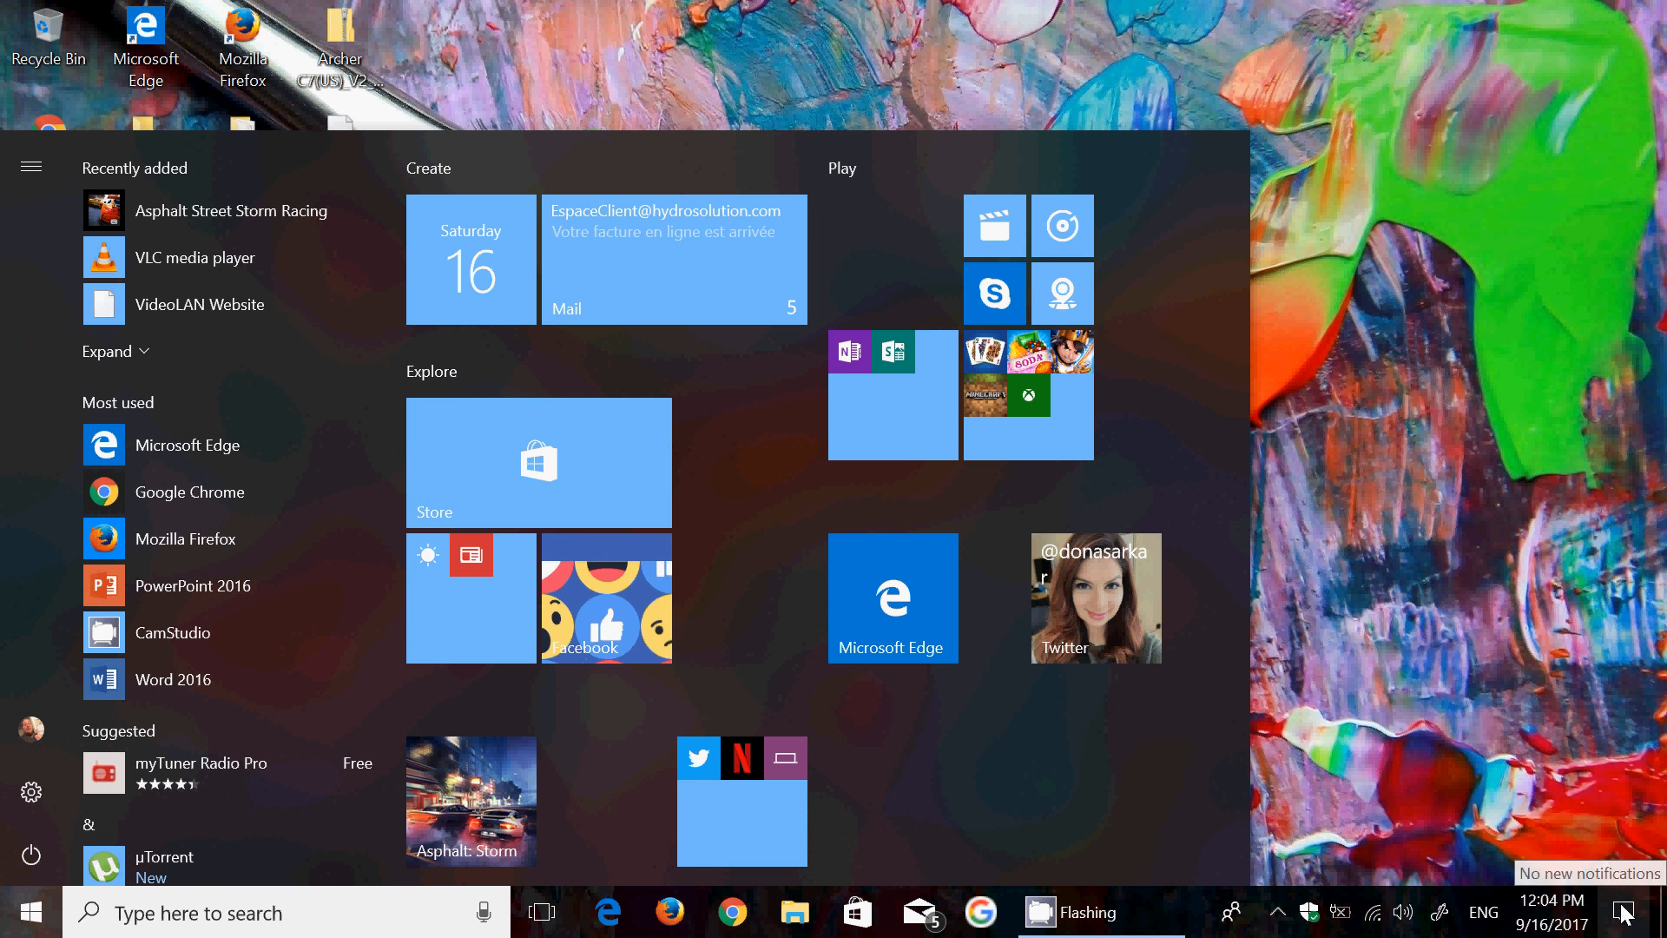
click(1650, 911)
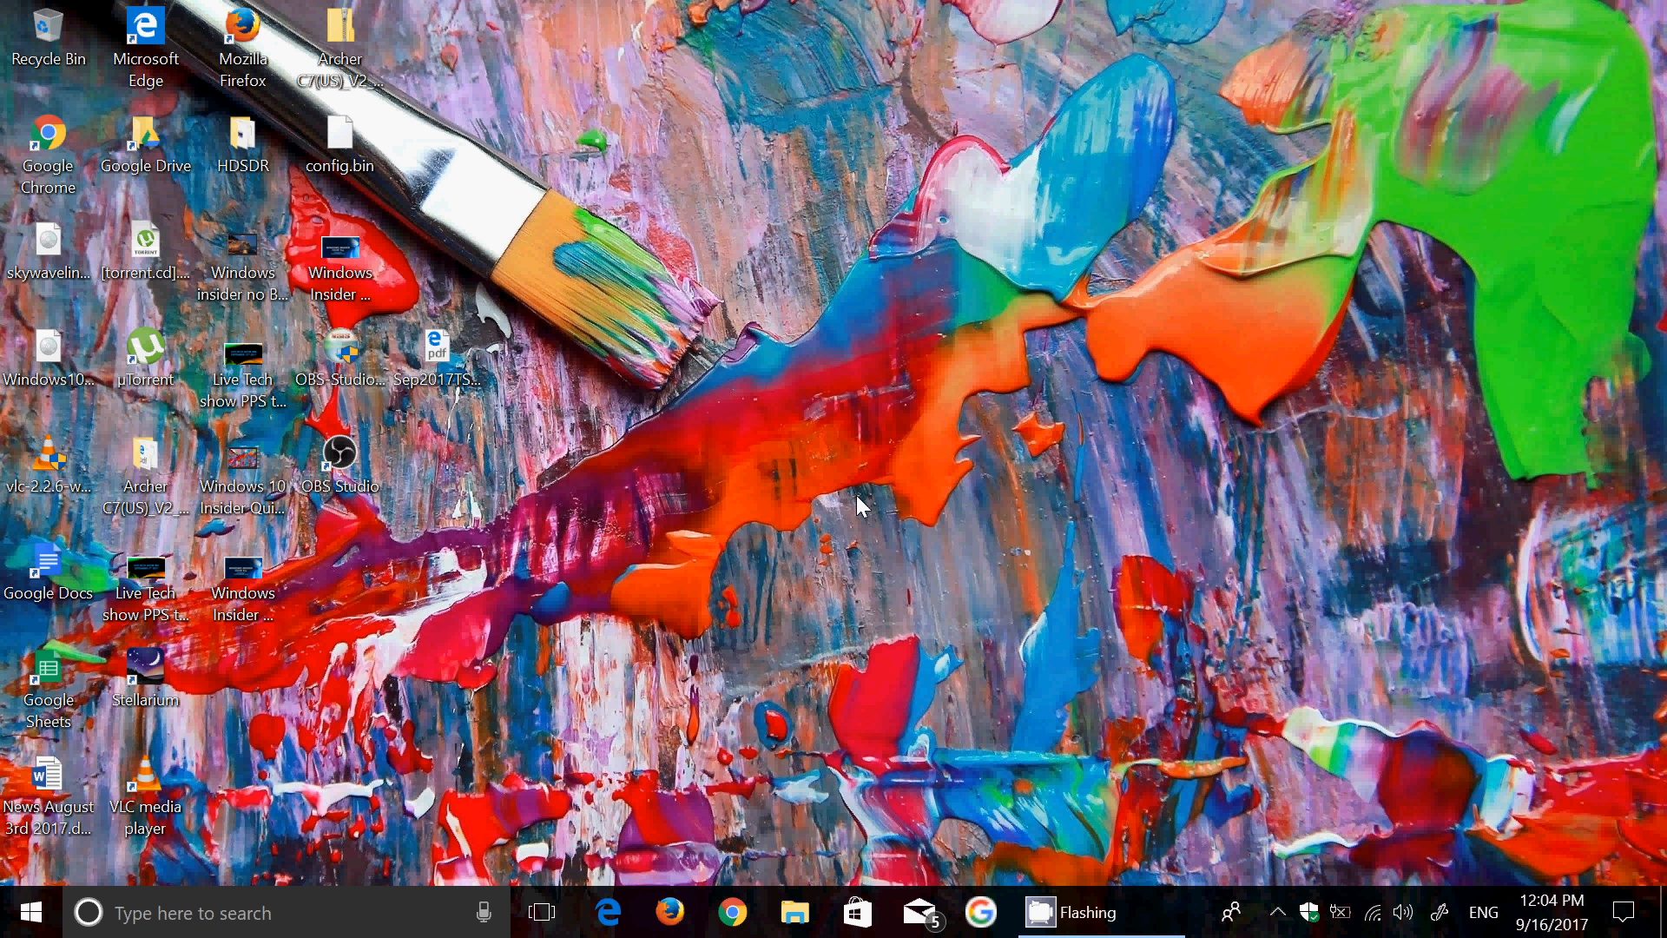
mouse_move(1206, 787)
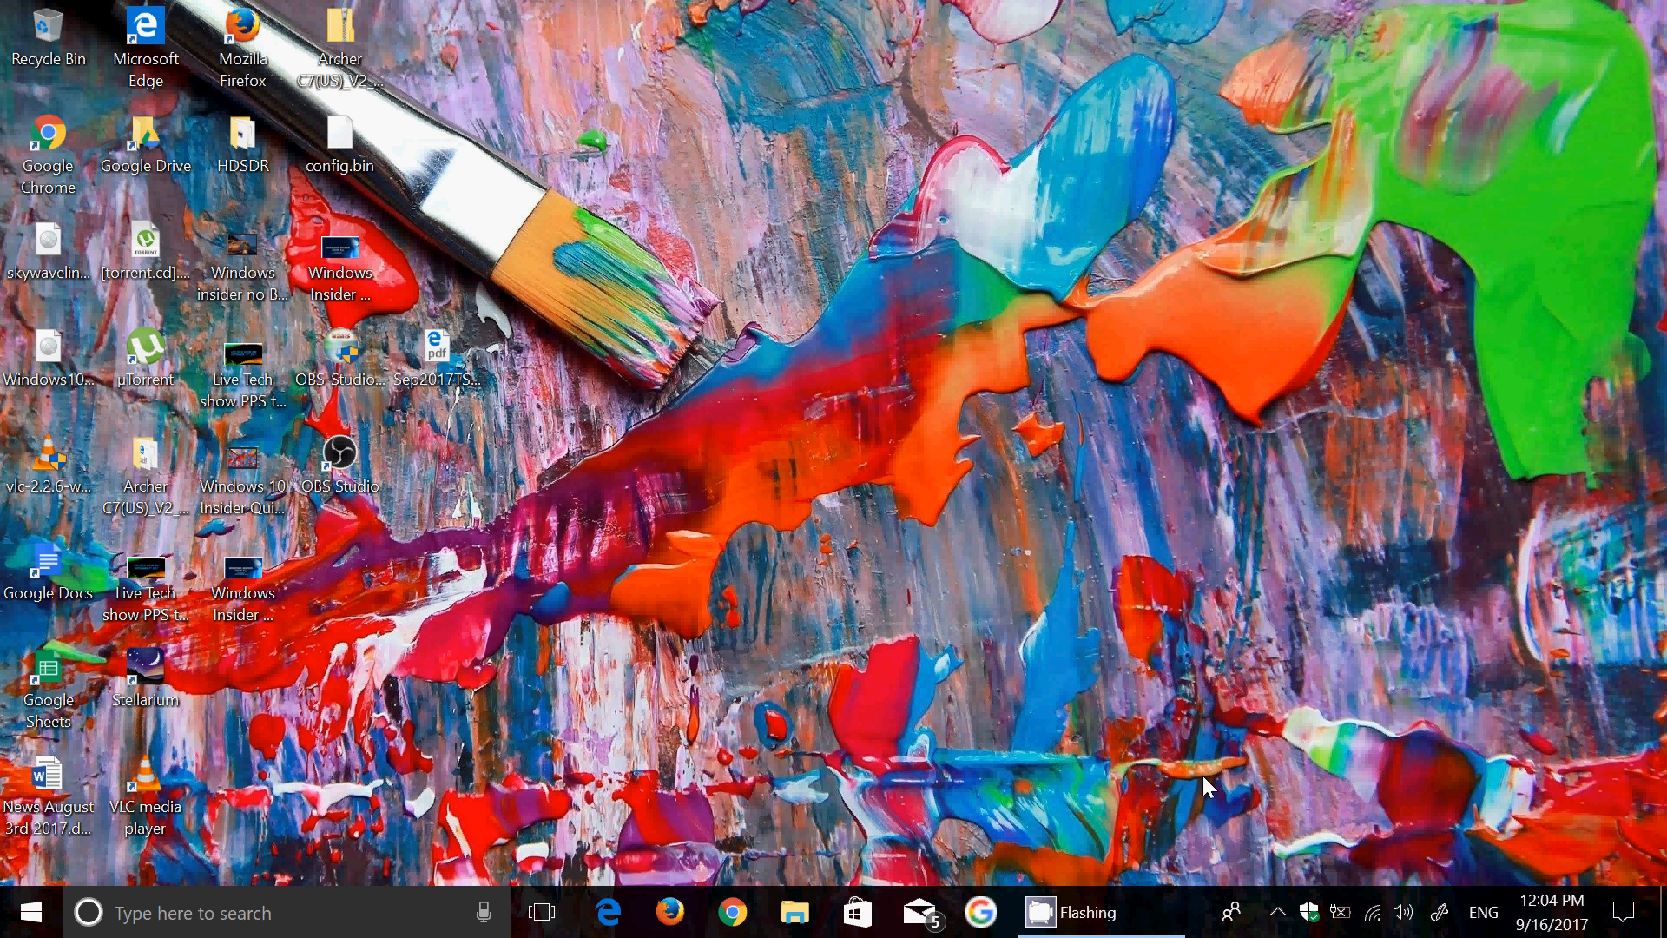